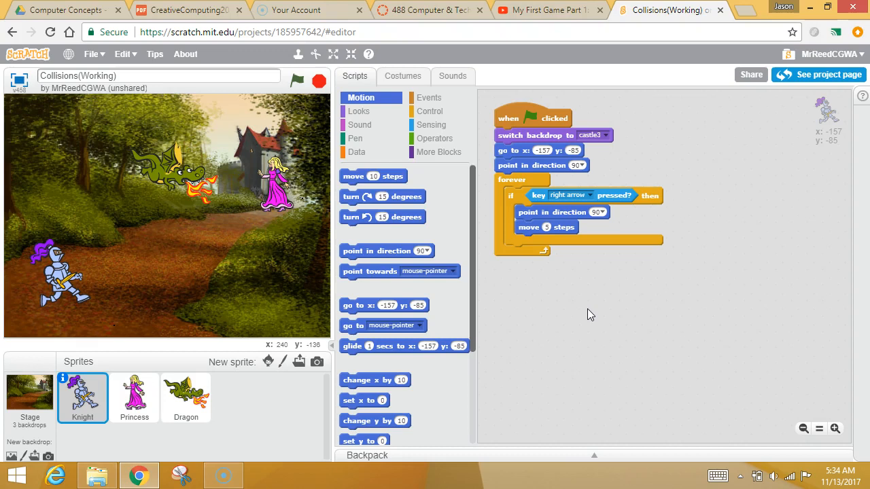
Run the game with the green flag so the Knight resets and walks right toward the castle
click(149, 31)
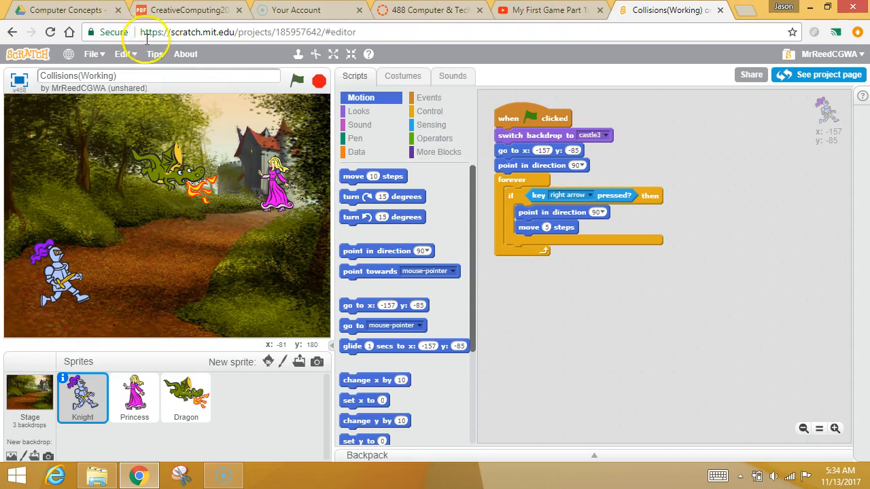
mouse_move(636, 102)
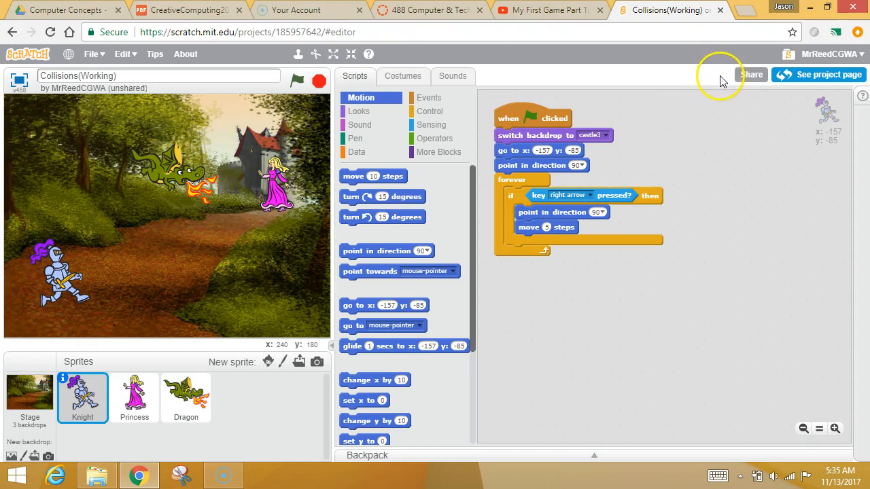
mouse_move(713, 78)
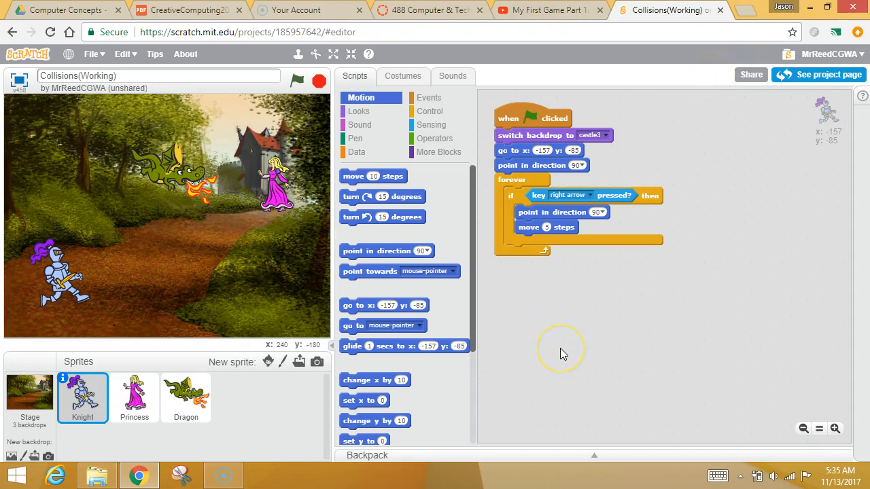
mouse_move(714, 98)
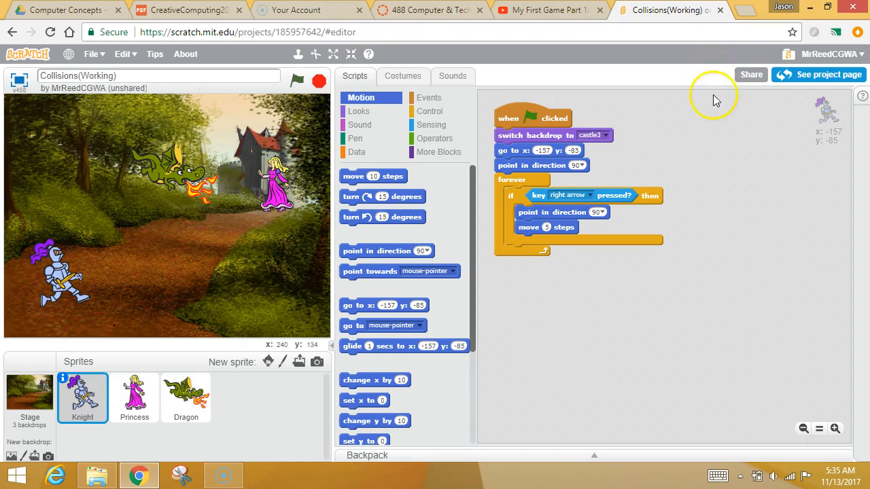
mouse_move(614, 293)
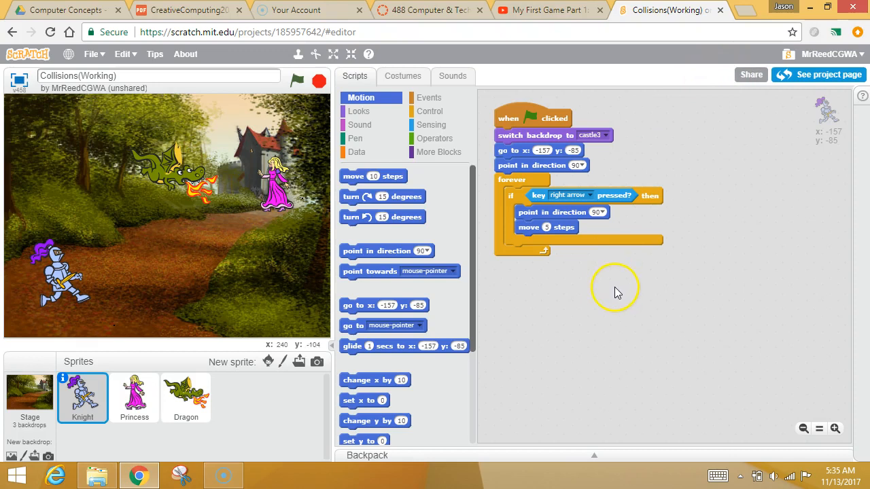
mouse_move(305, 78)
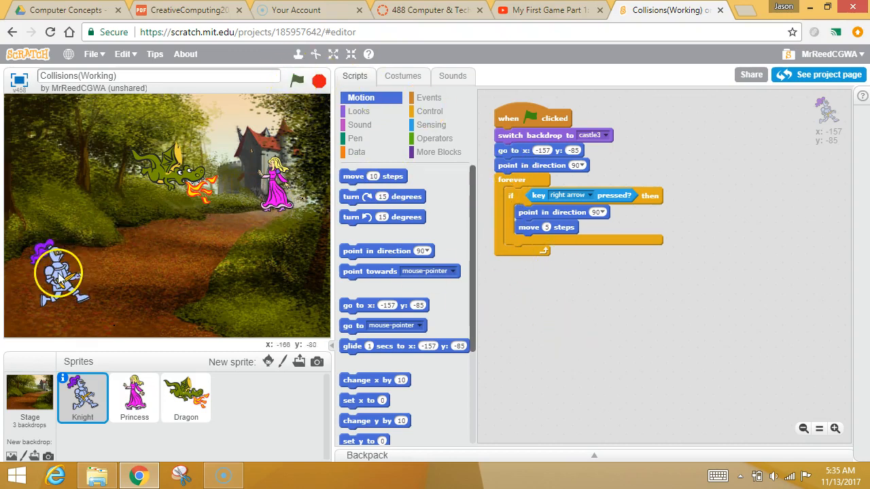
click(297, 81)
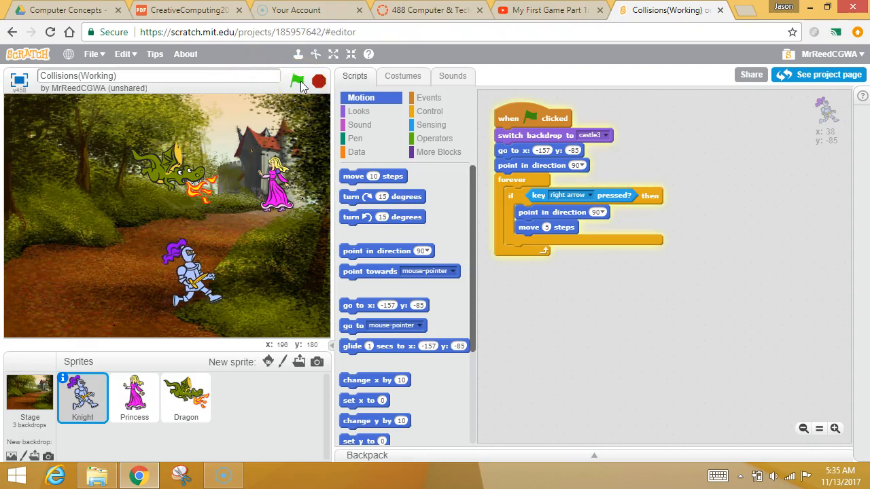
click(297, 82)
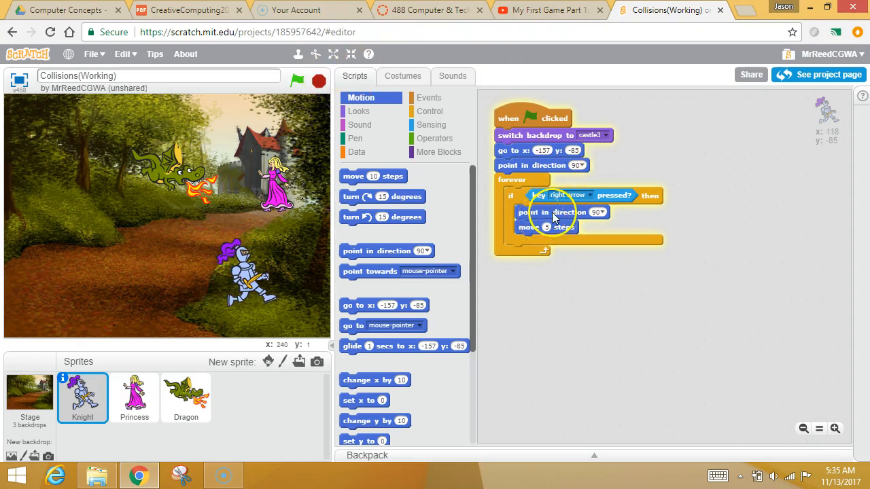
click(296, 81)
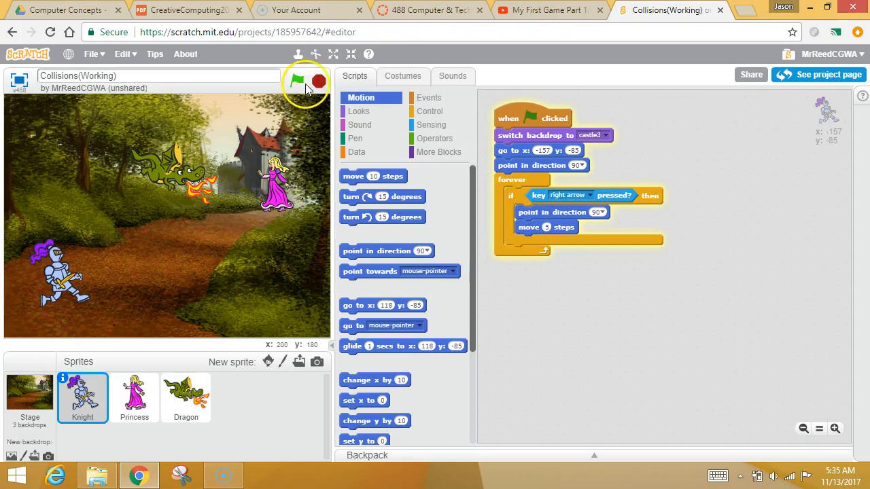
click(296, 81)
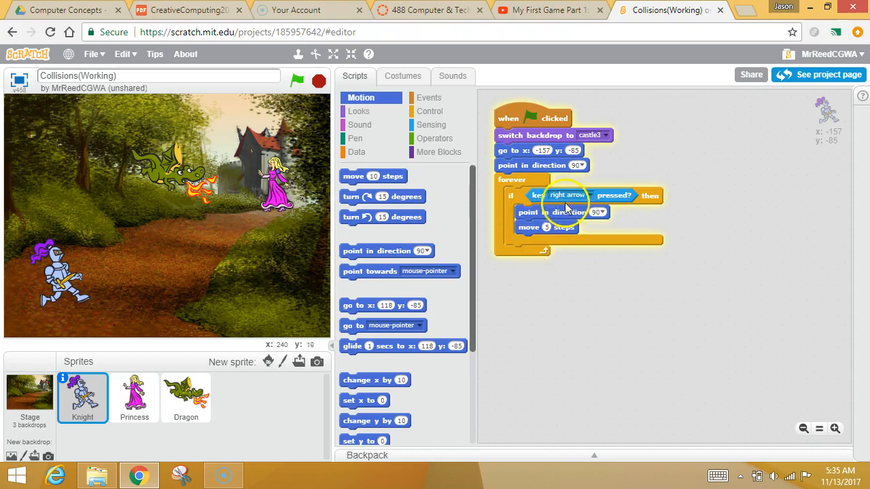
mouse_move(523, 248)
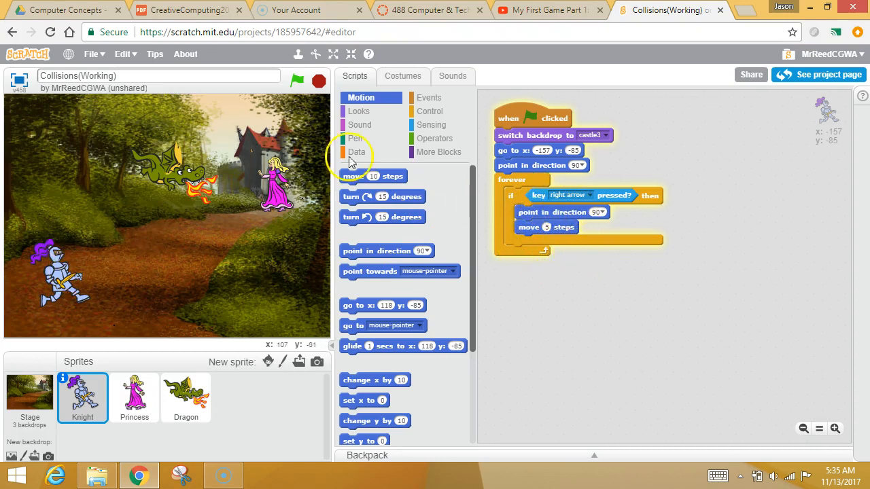
mouse_move(574, 187)
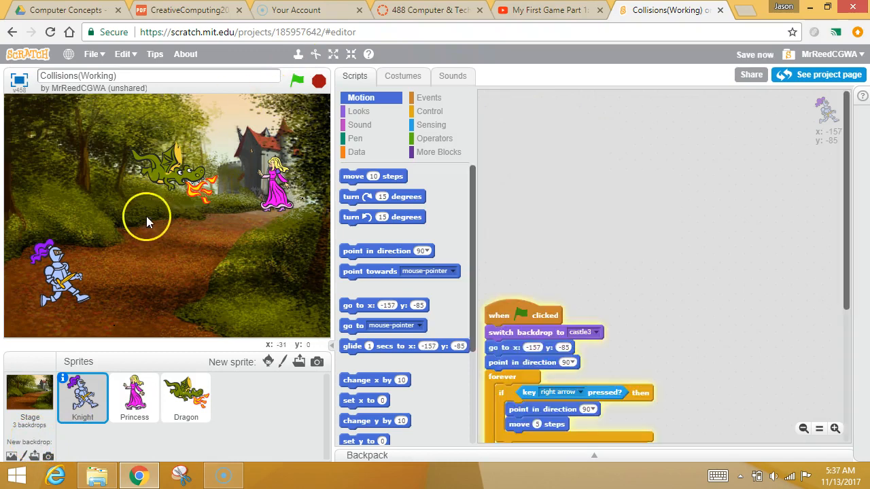
click(296, 81)
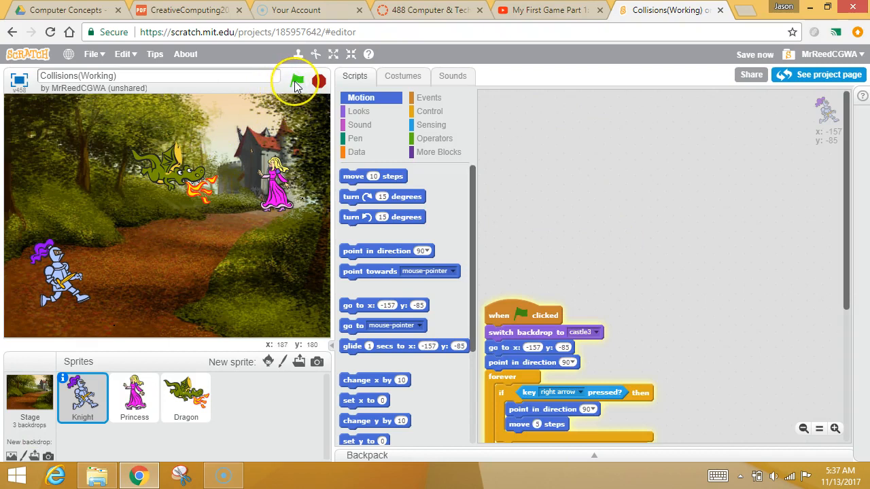
click(296, 82)
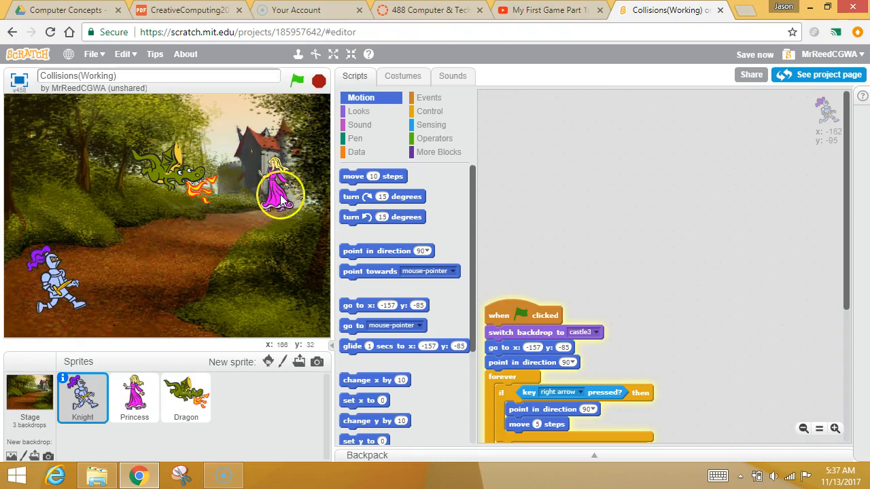
drag(279, 197, 265, 183)
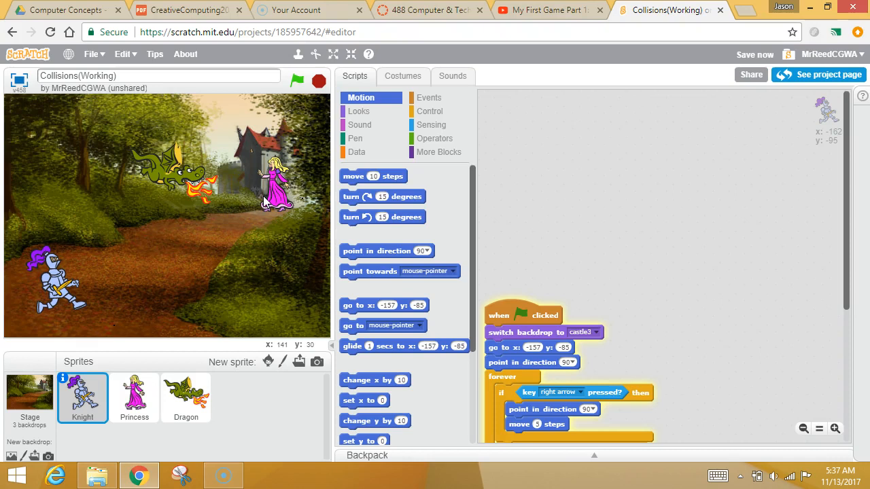
mouse_move(312, 153)
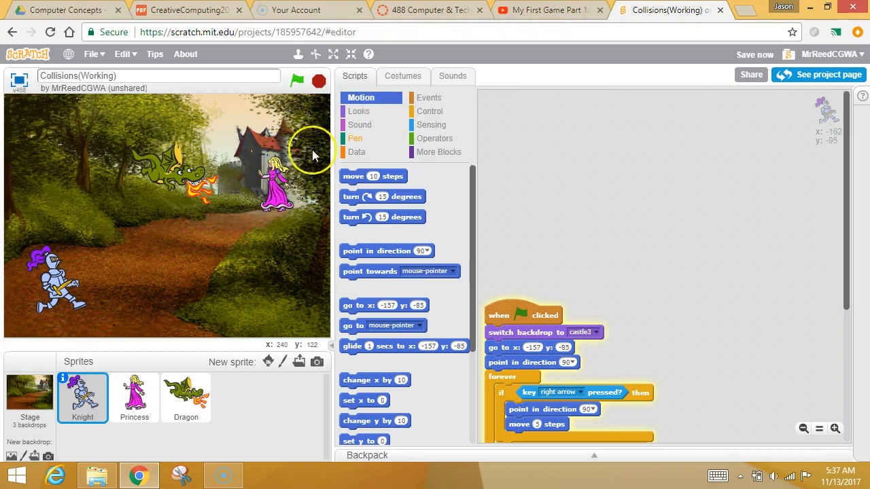
mouse_move(285, 221)
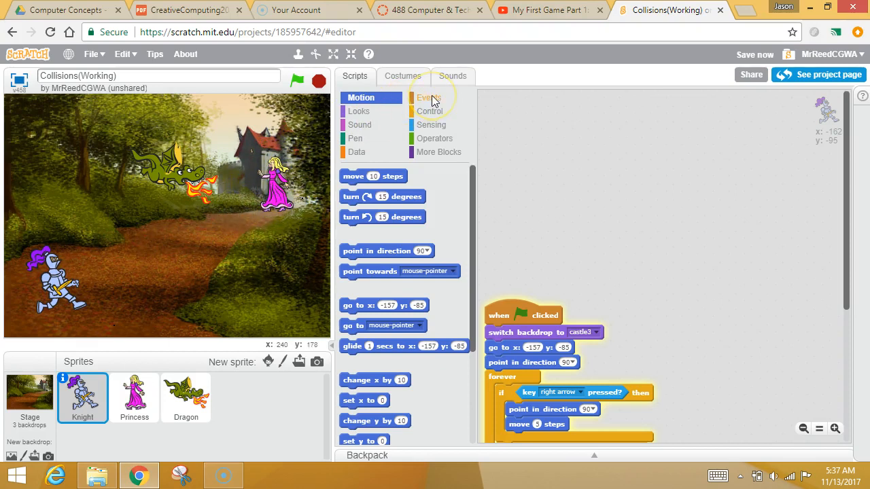
Add a green-flag hat block for the Knight and snap a wait-until block beneath it
click(428, 97)
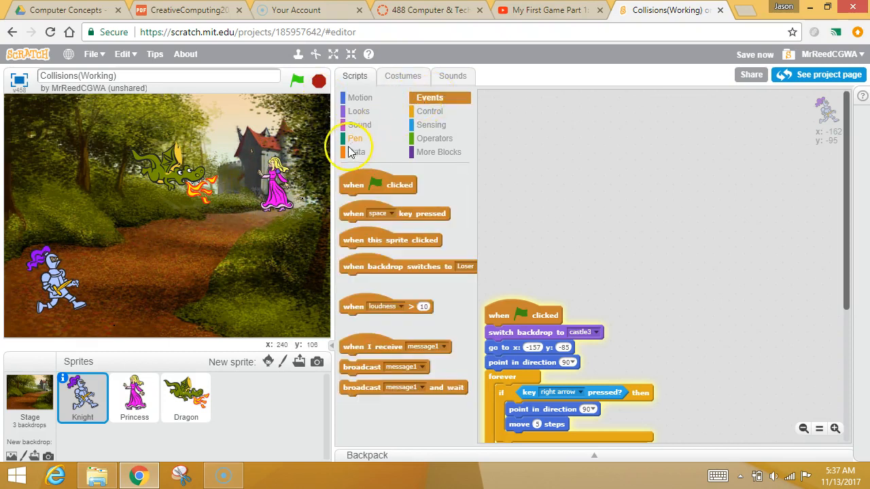
mouse_move(338, 195)
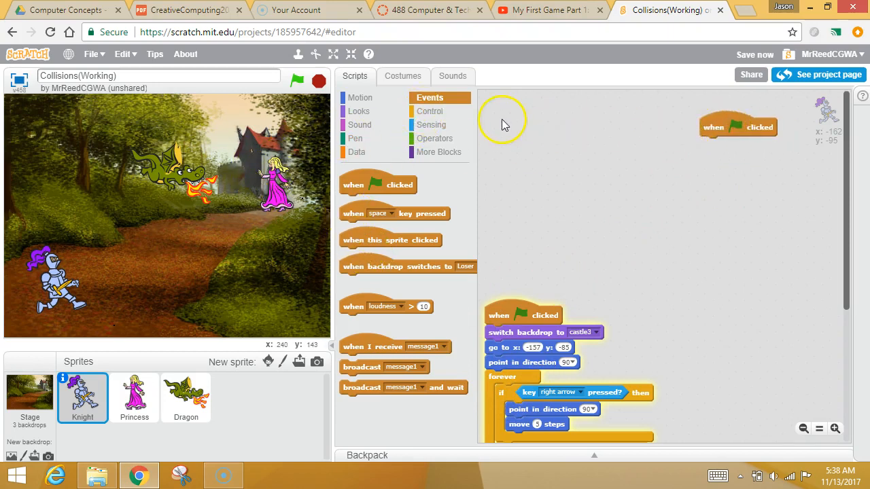
mouse_move(724, 166)
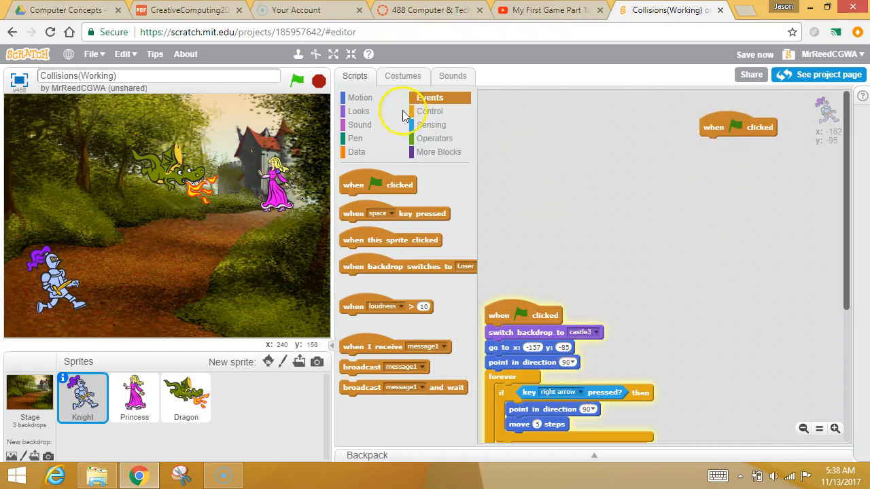
click(431, 111)
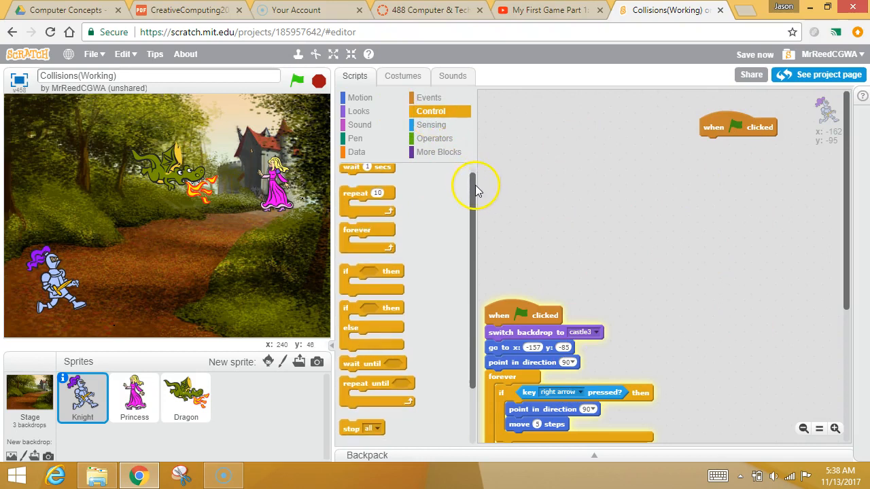
scroll(down, 3)
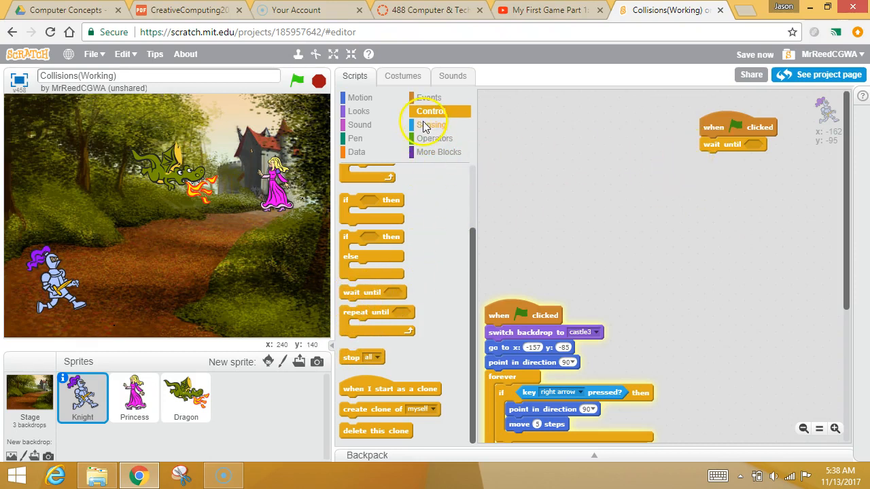
Insert a Sensing 'touching Princess?' check into the Knight's wait-until block
click(432, 124)
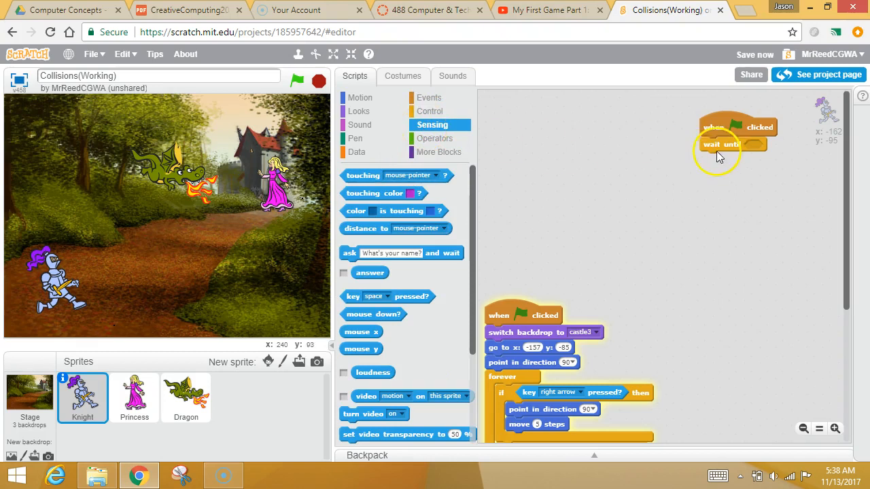
mouse_move(712, 151)
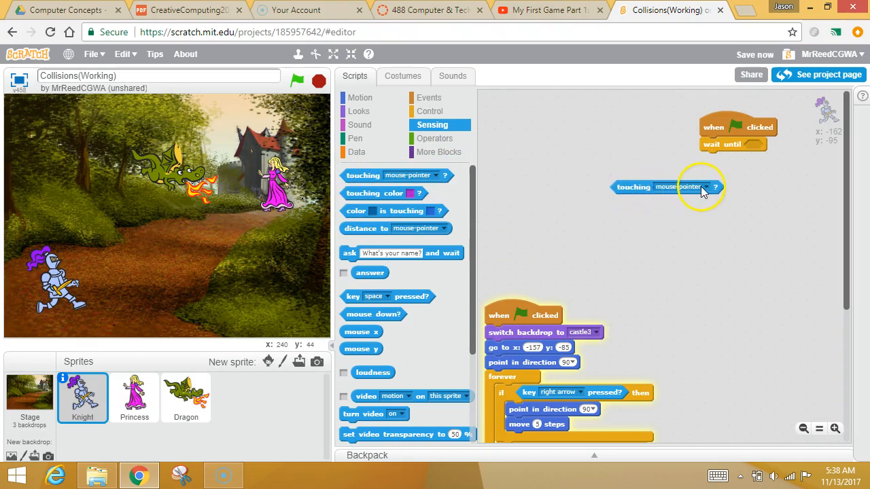
click(713, 187)
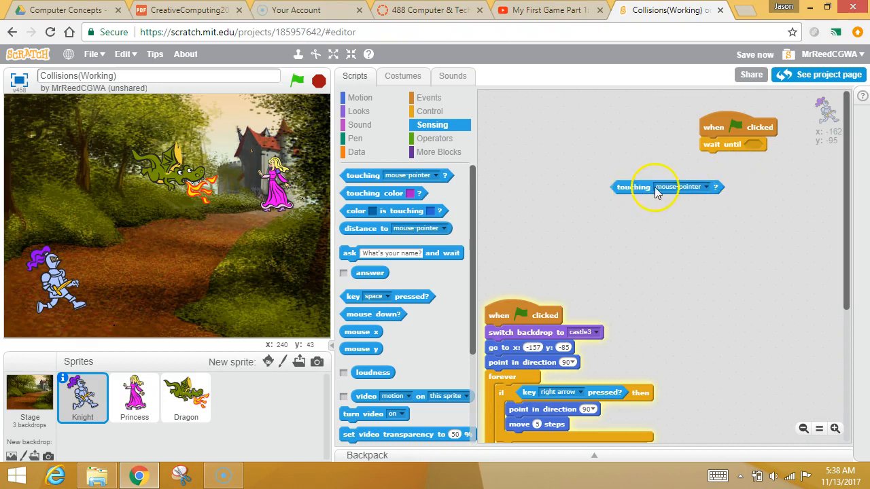
click(710, 187)
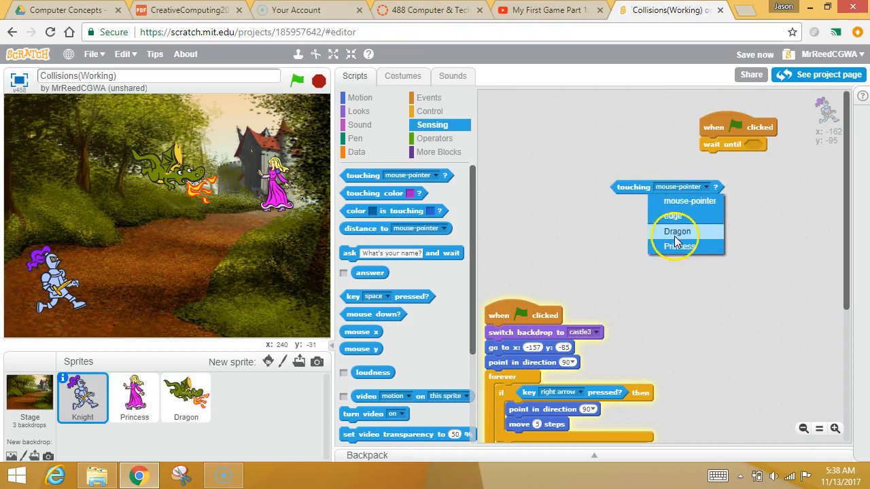
click(679, 245)
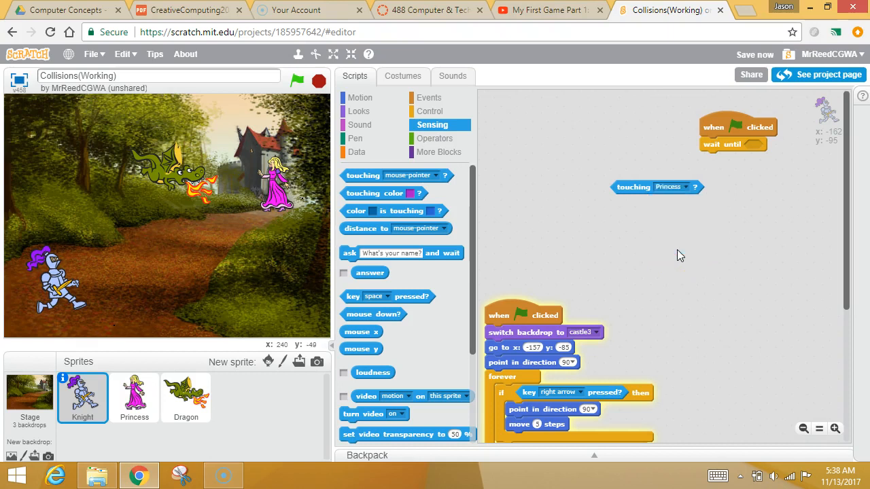
drag(656, 187, 767, 151)
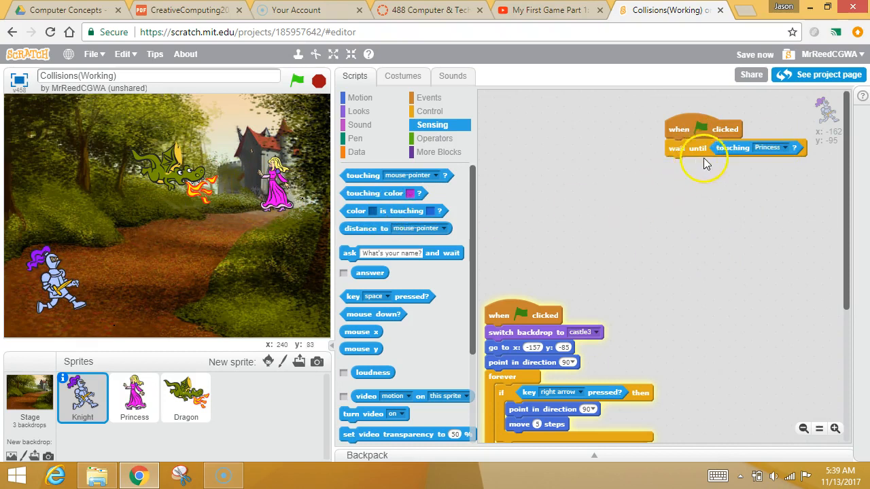
mouse_move(690, 171)
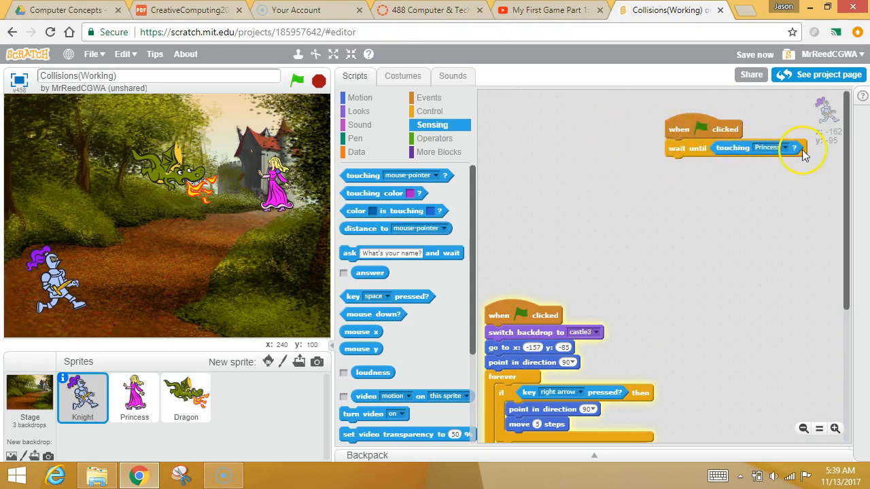
mouse_move(597, 150)
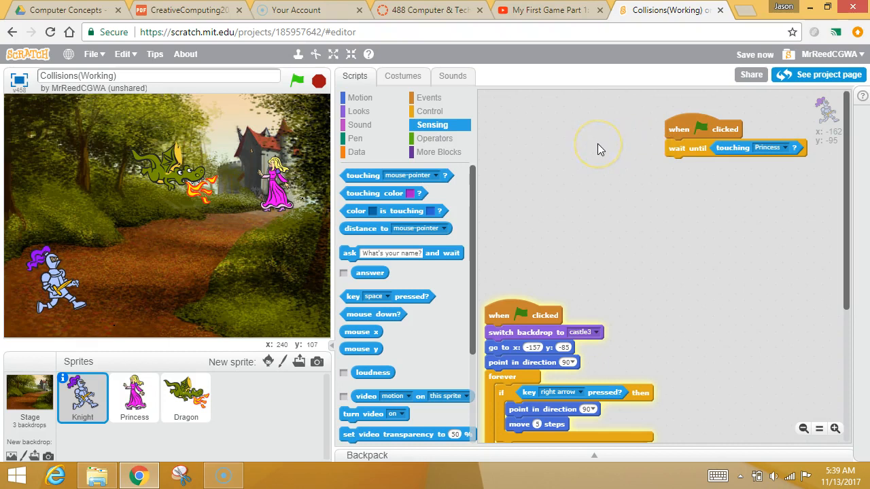
mouse_move(605, 177)
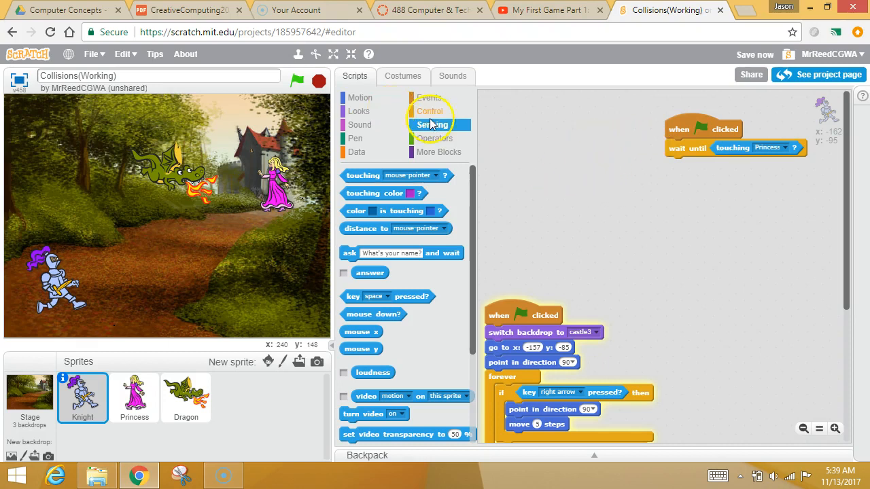
Add a broadcast block under the wait and create a new message named WON for it
click(360, 97)
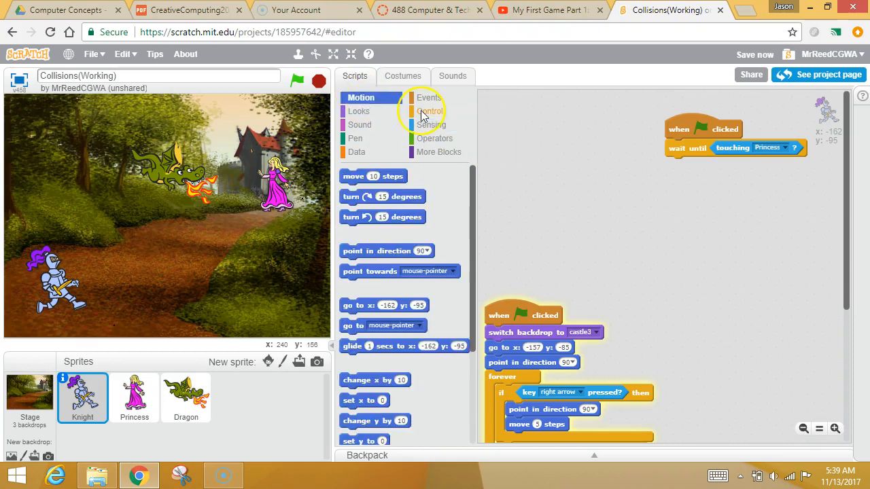
click(429, 97)
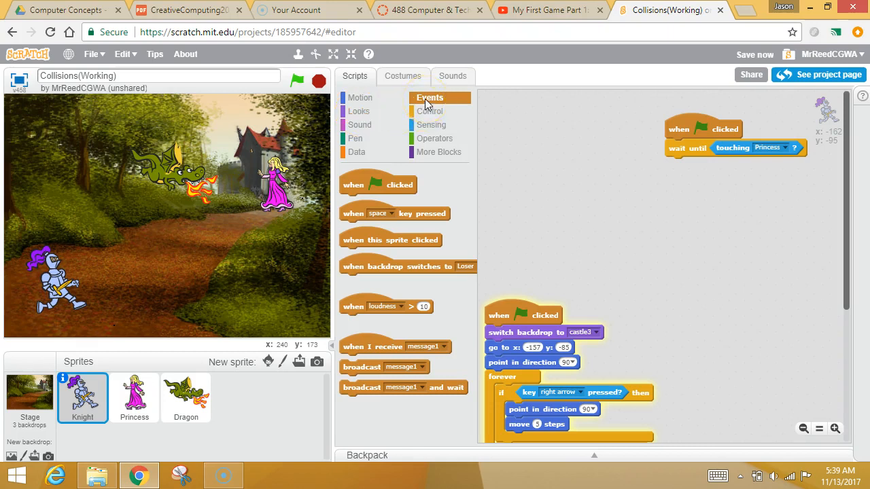
mouse_move(382, 343)
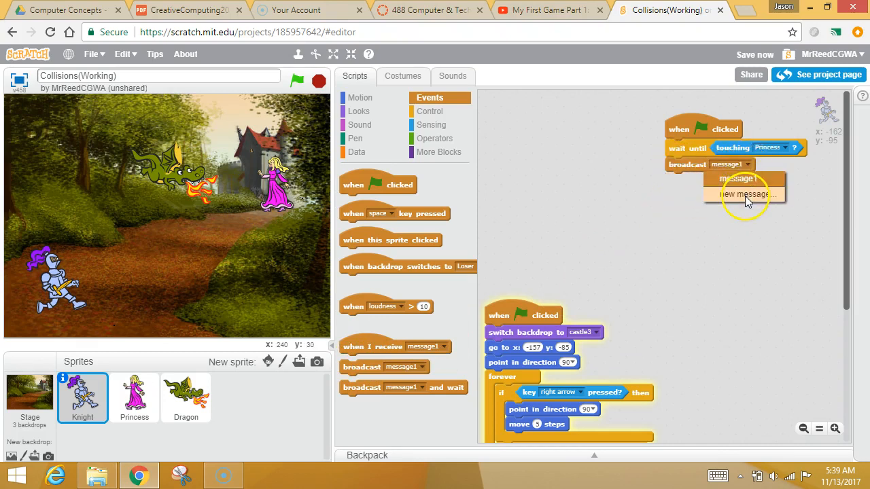
click(748, 194)
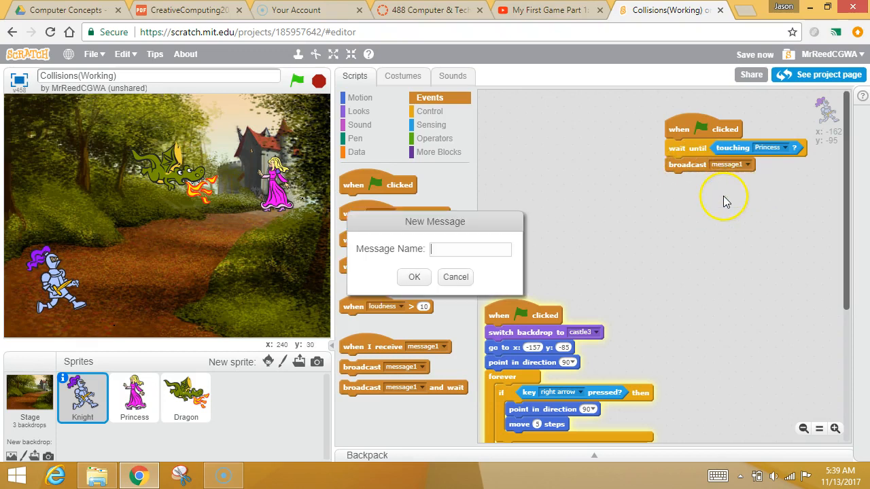
text(WON)
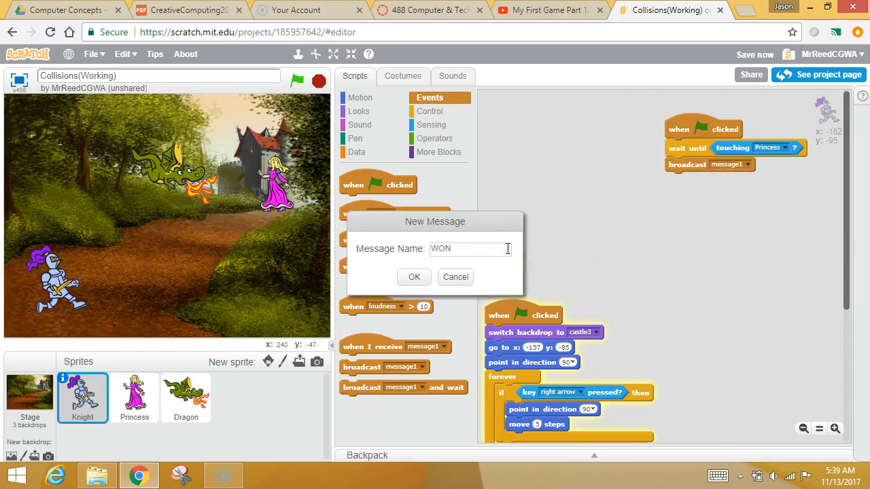
click(414, 277)
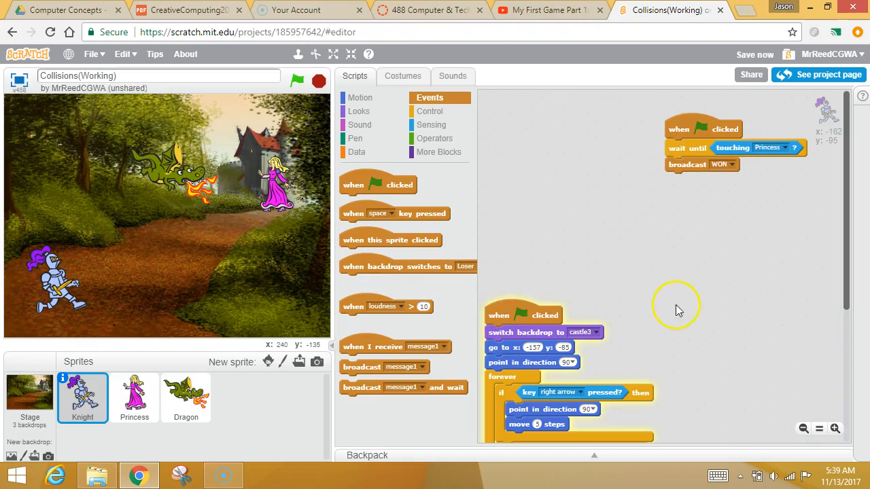
mouse_move(597, 301)
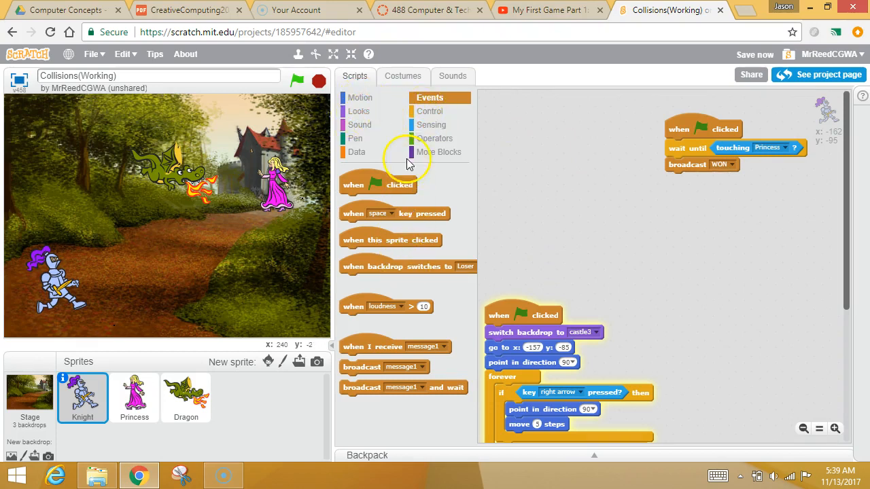
Add a stop block set to 'other scripts in sprite' and test-run the collision
click(431, 110)
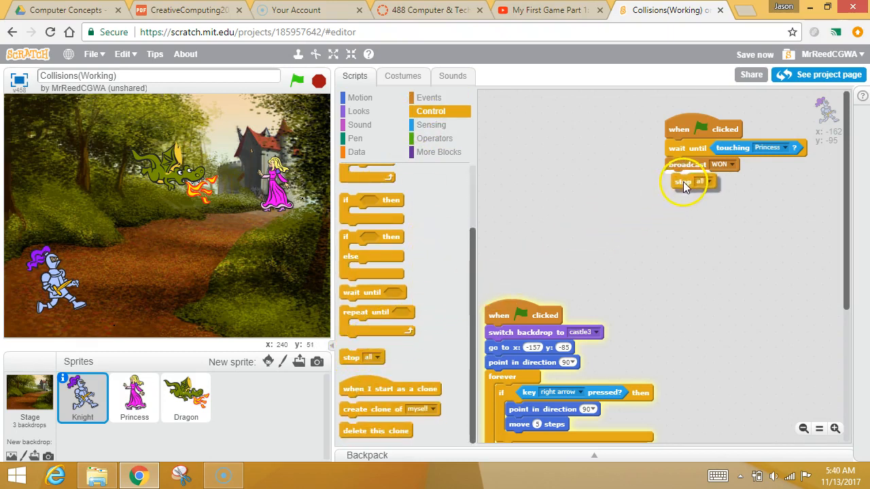
click(700, 180)
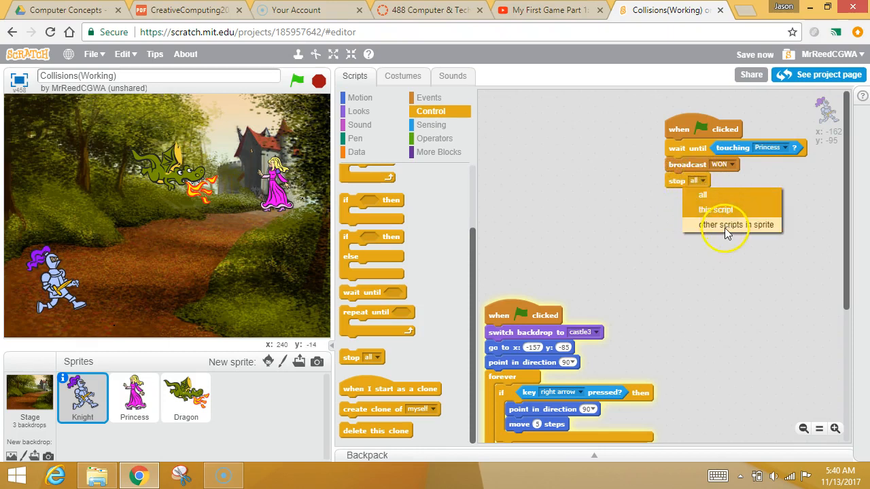
click(737, 224)
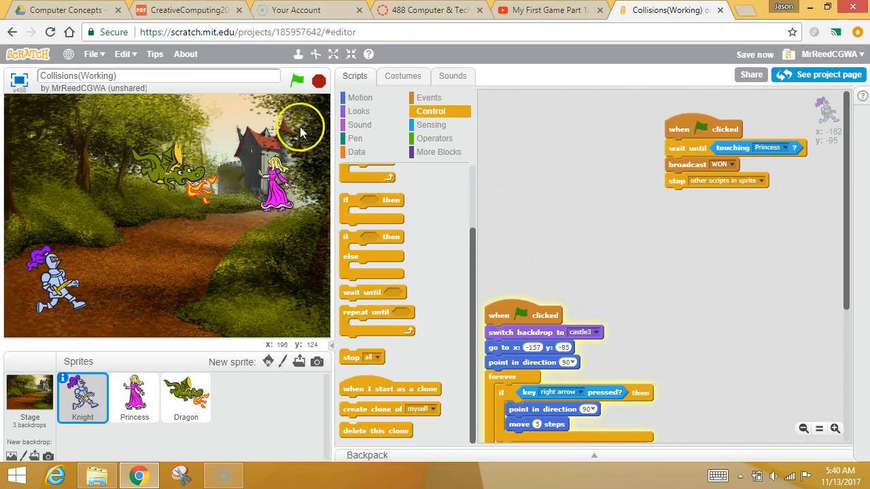
click(297, 81)
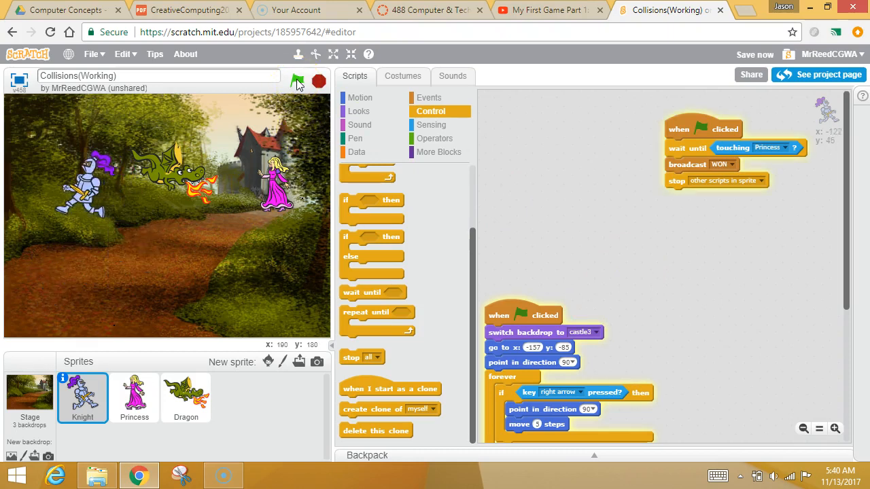
click(297, 82)
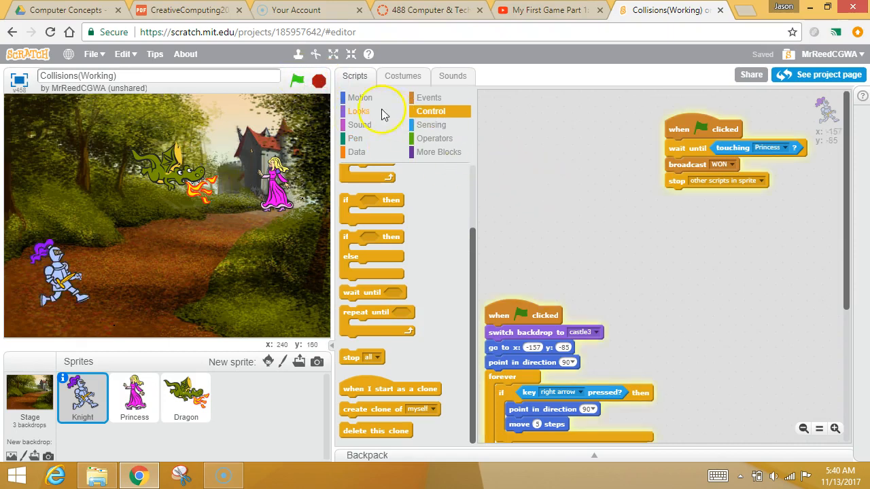
Attach a say block to the script and start editing its text to 'I Rescued You!'
click(358, 111)
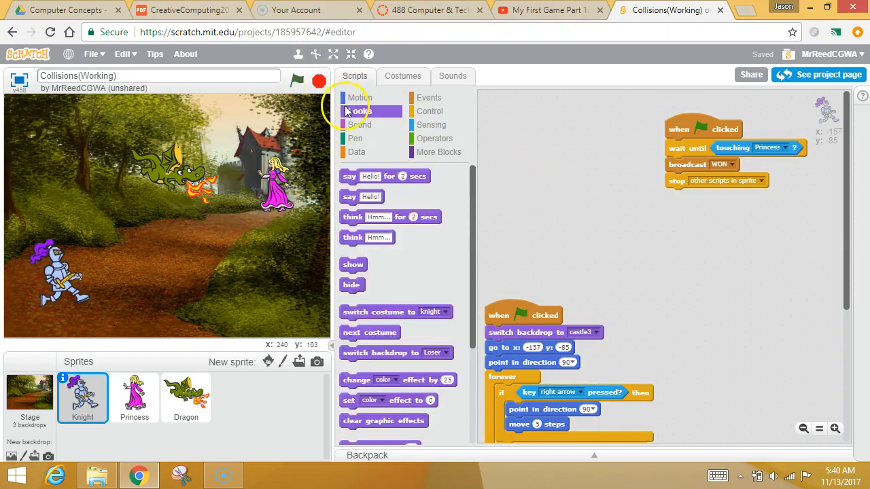
drag(360, 196, 679, 202)
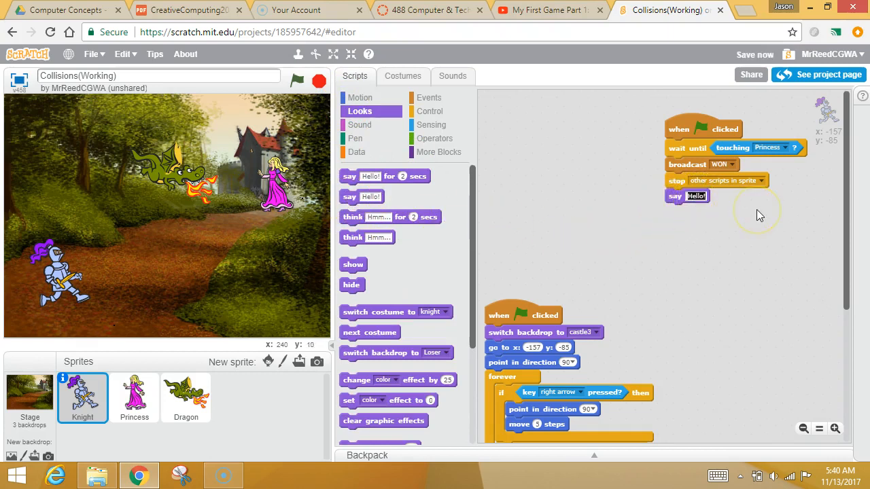
mouse_move(757, 209)
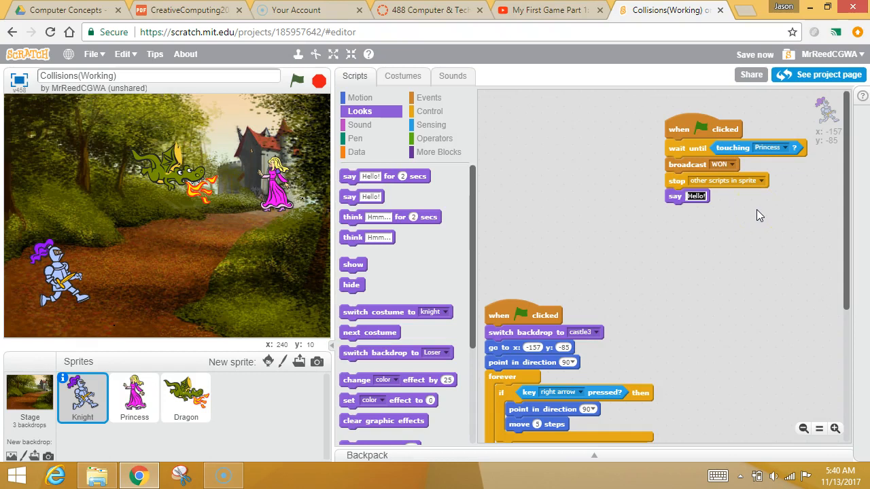
text(I Rescued You)
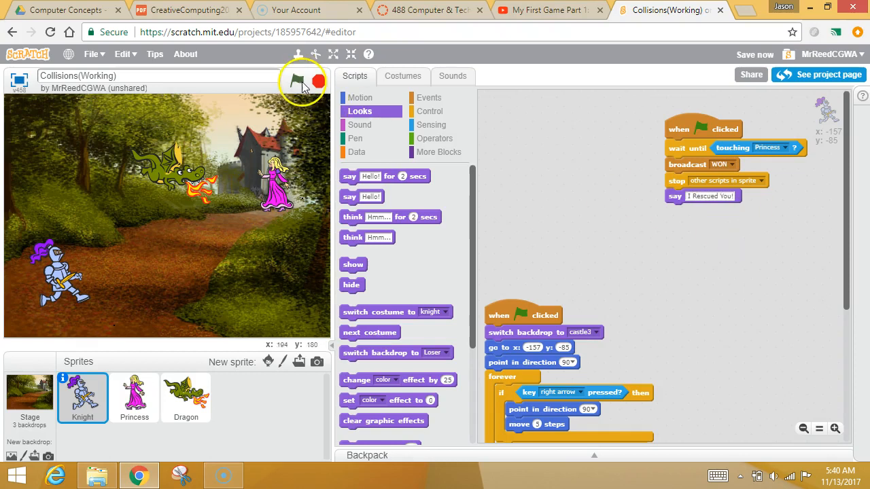
Run the game and walk the Knight across the path to the Princess
click(296, 82)
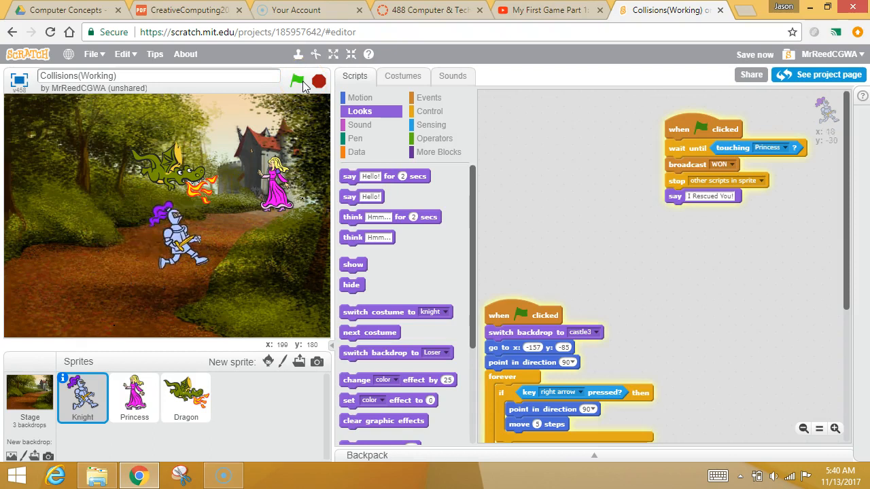
click(297, 81)
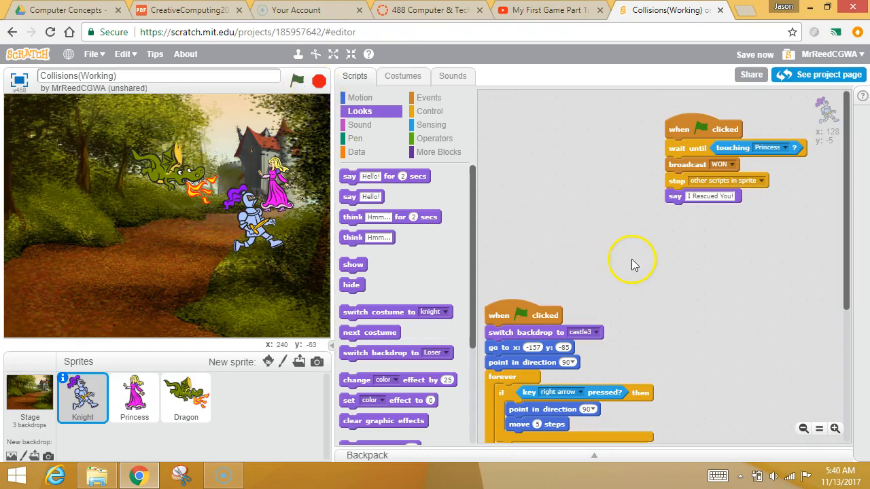
mouse_move(210, 140)
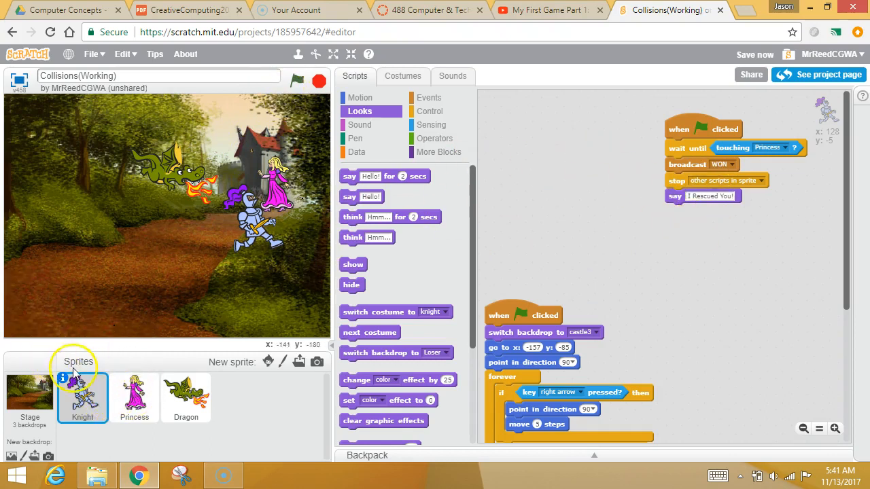
Select the Princess and add a 'when I receive WON' hat block to her scripts
click(134, 397)
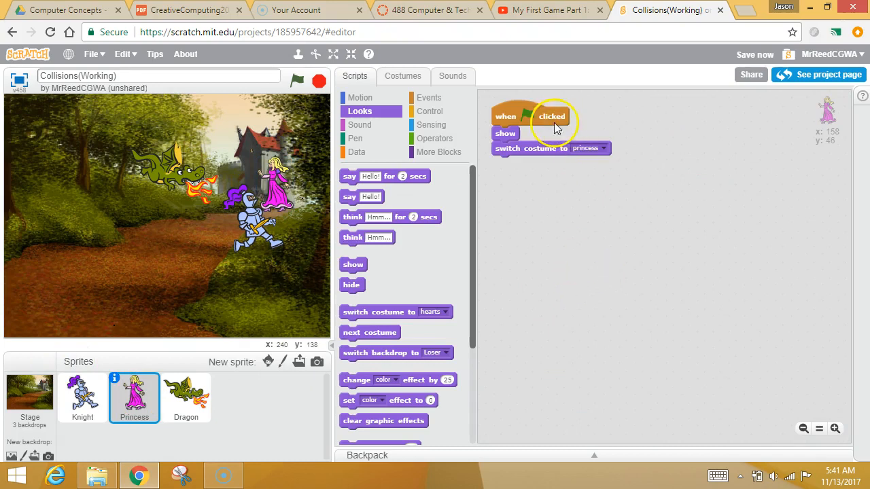
mouse_move(567, 180)
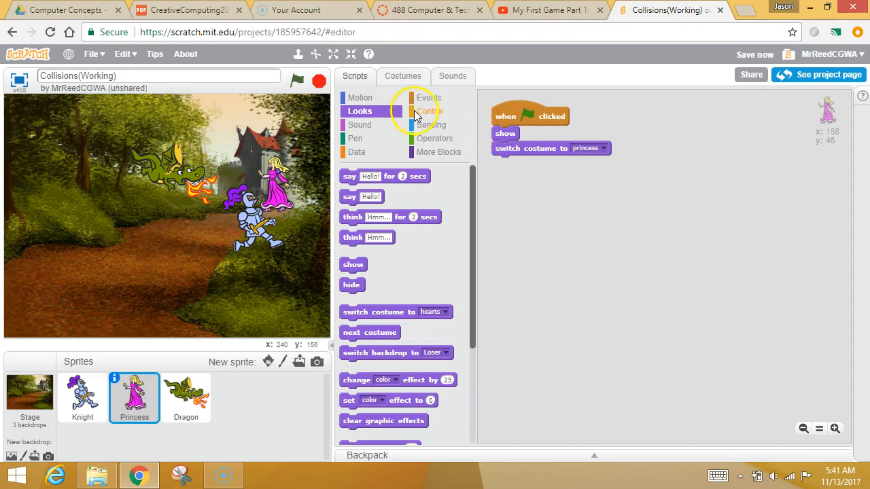
click(431, 111)
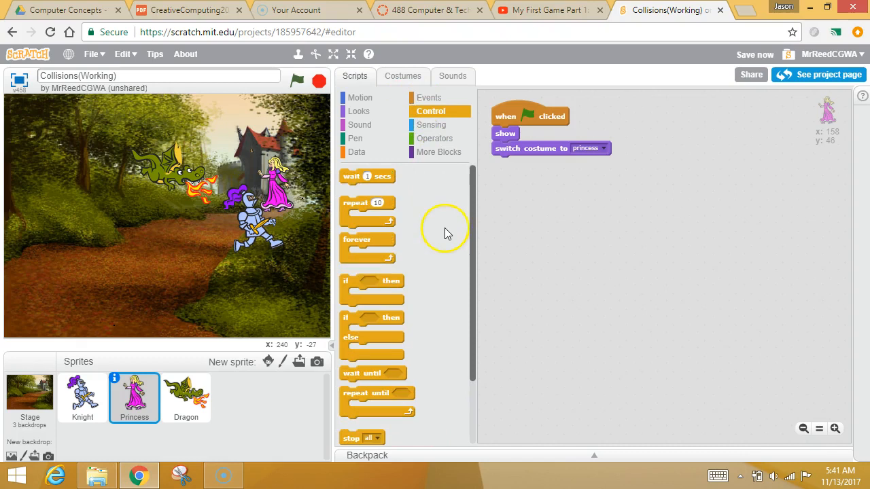
scroll(down, 3)
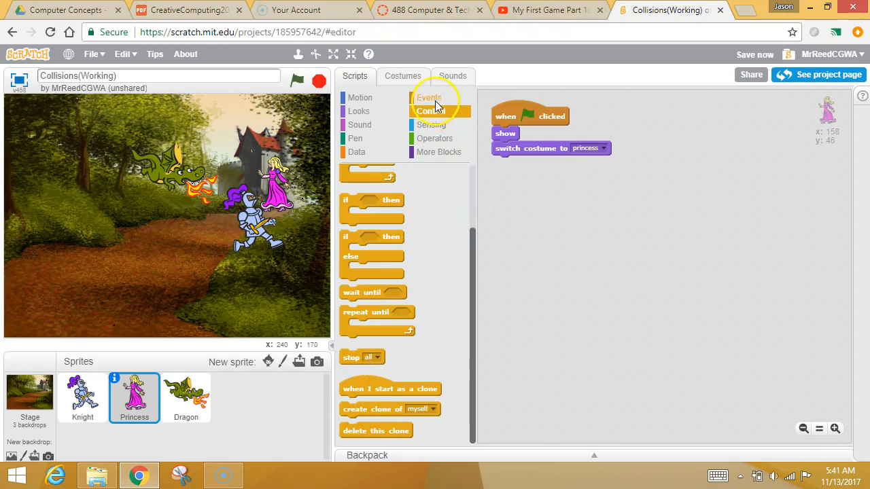
click(429, 97)
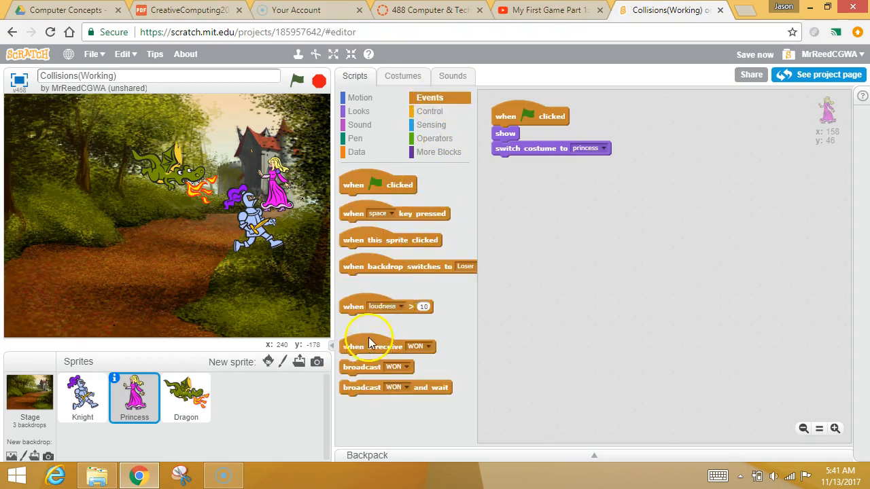
drag(372, 347, 693, 181)
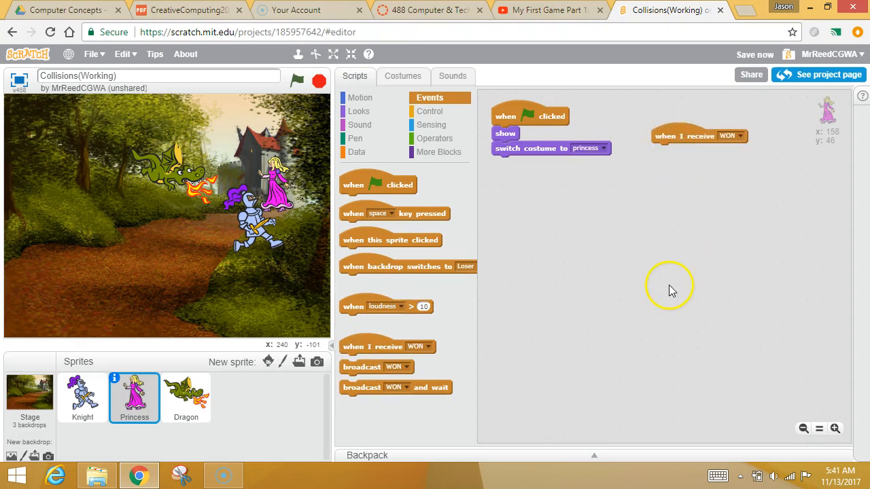
mouse_move(651, 286)
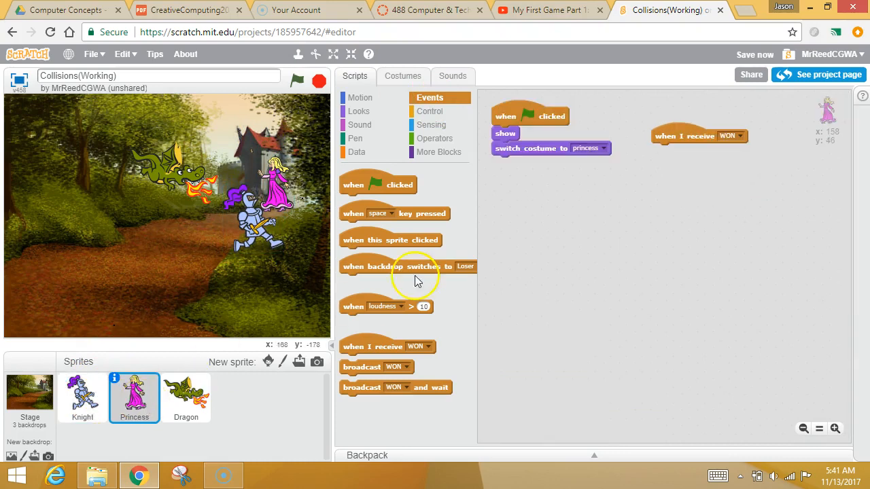
mouse_move(428, 97)
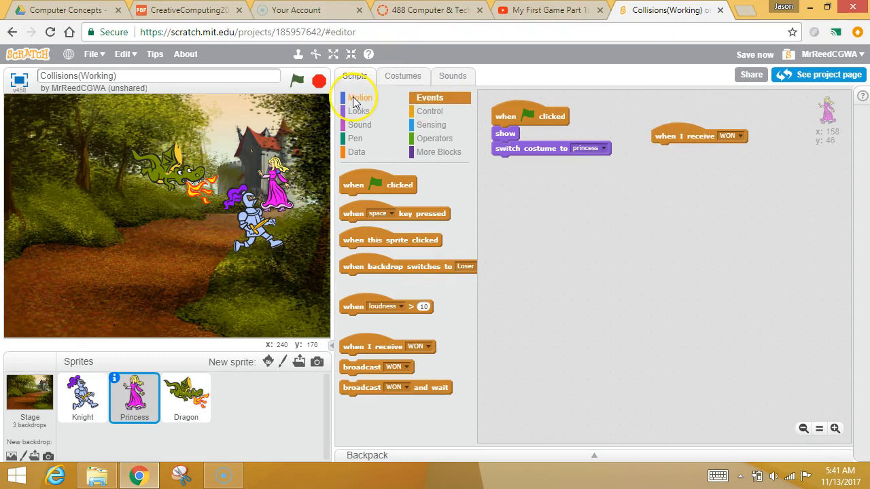
Under the WON hat, switch the Princess's costume to hearts and the backdrop to Winner
click(403, 76)
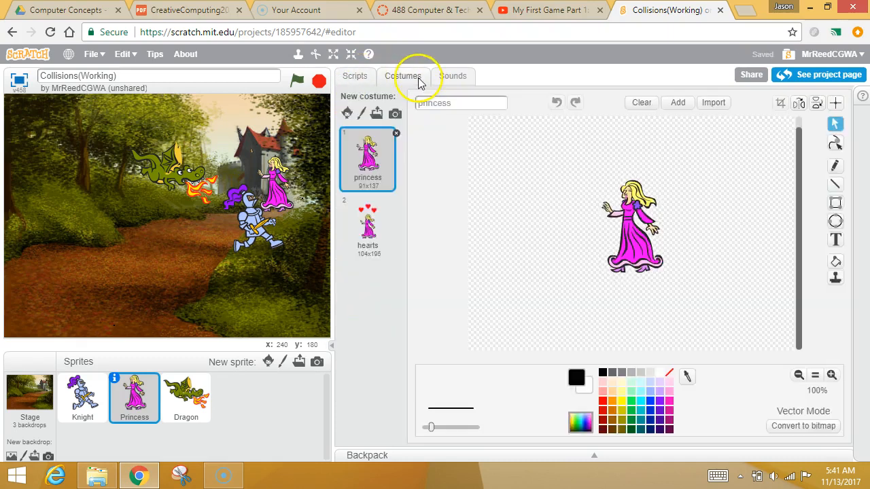
click(354, 76)
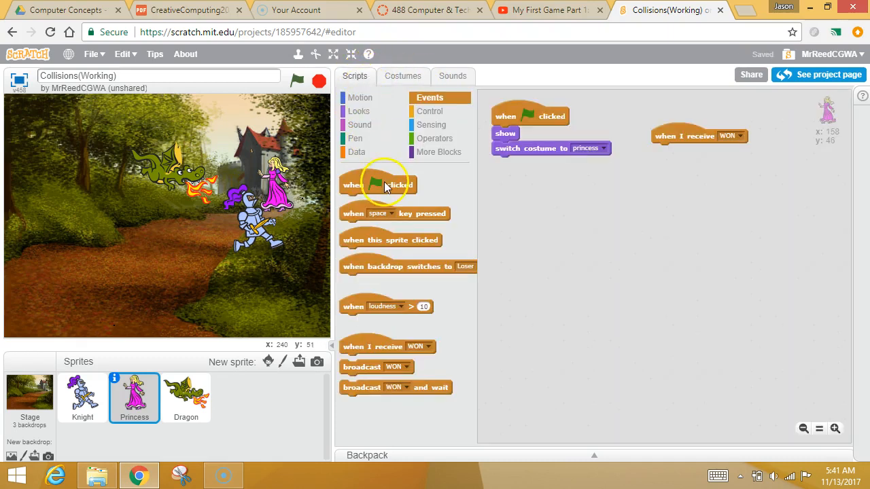
click(359, 111)
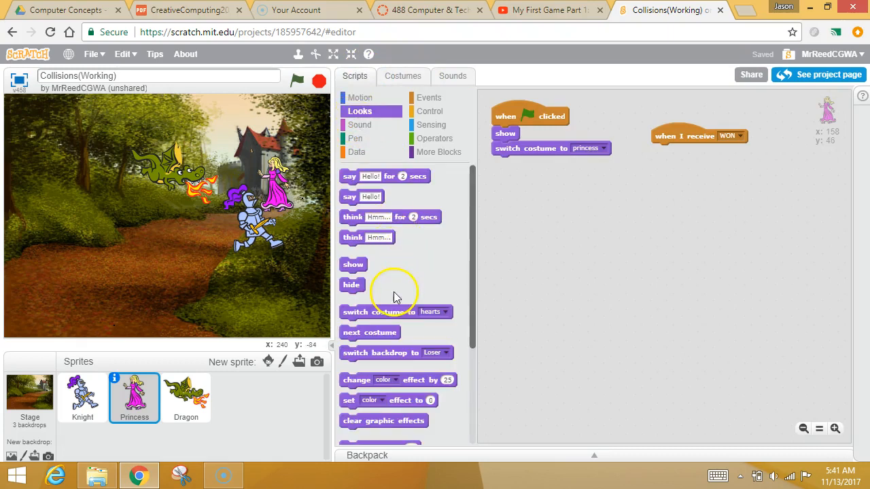
drag(378, 312, 691, 151)
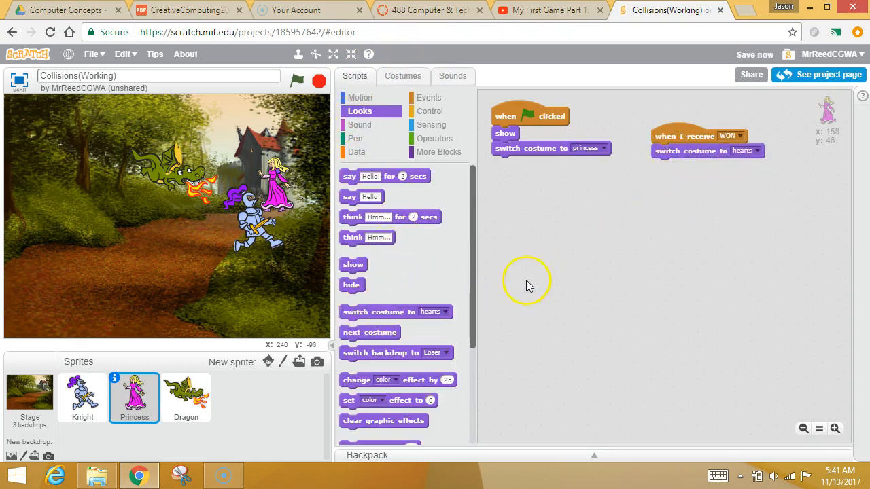
mouse_move(428, 110)
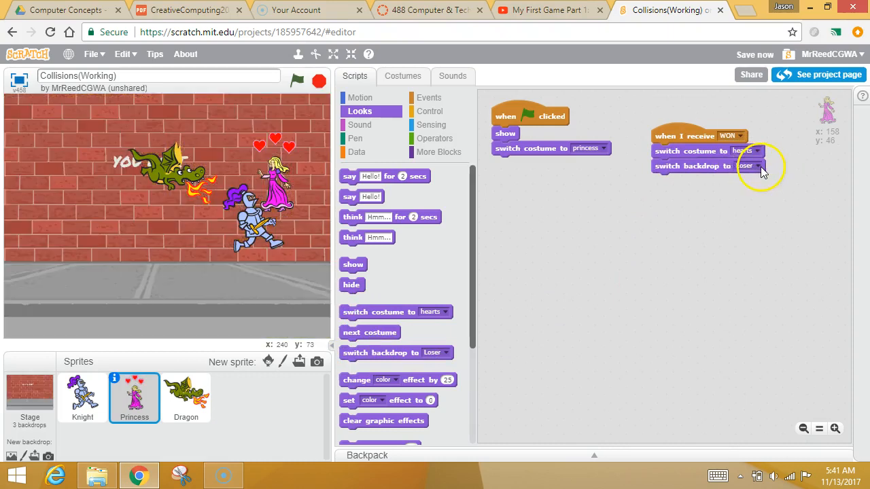
click(754, 166)
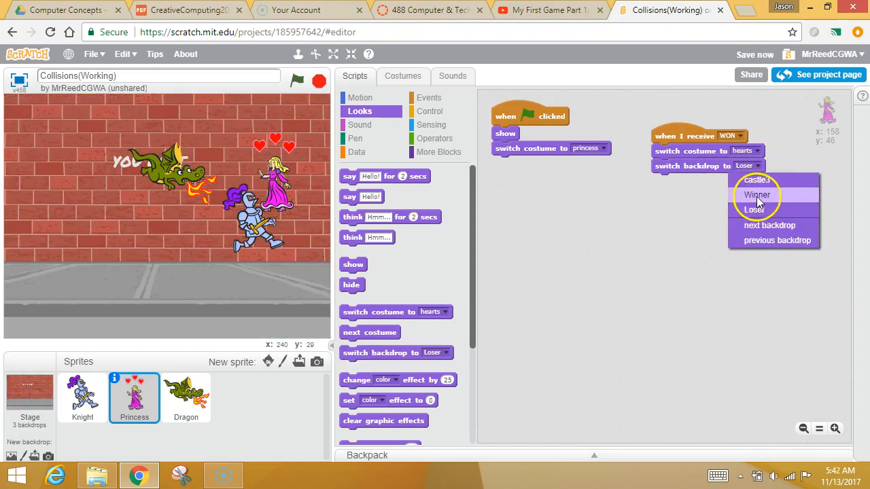
click(757, 195)
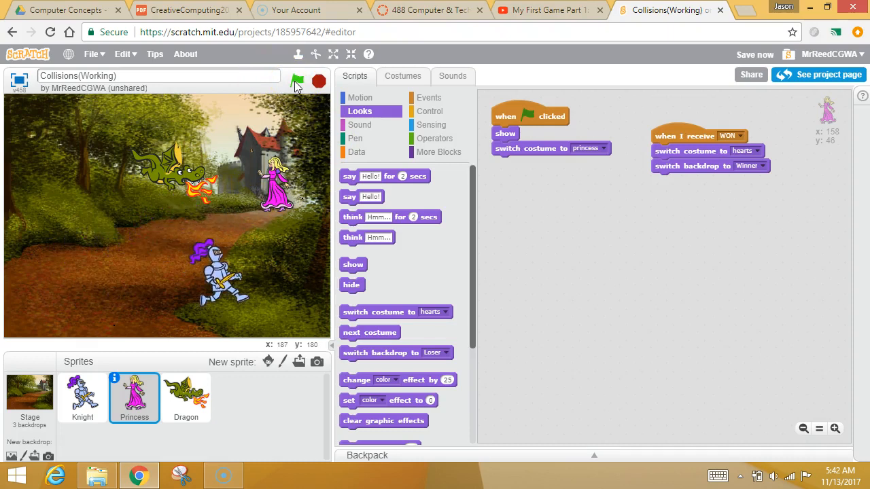
Run the game so the Knight reaches the Princess, showing hearts and the Winner backdrop, then replay
click(296, 81)
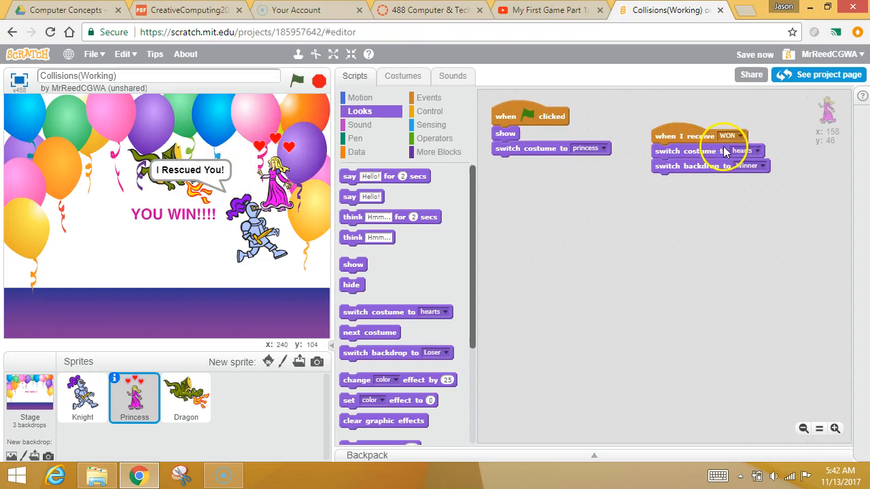
mouse_move(662, 278)
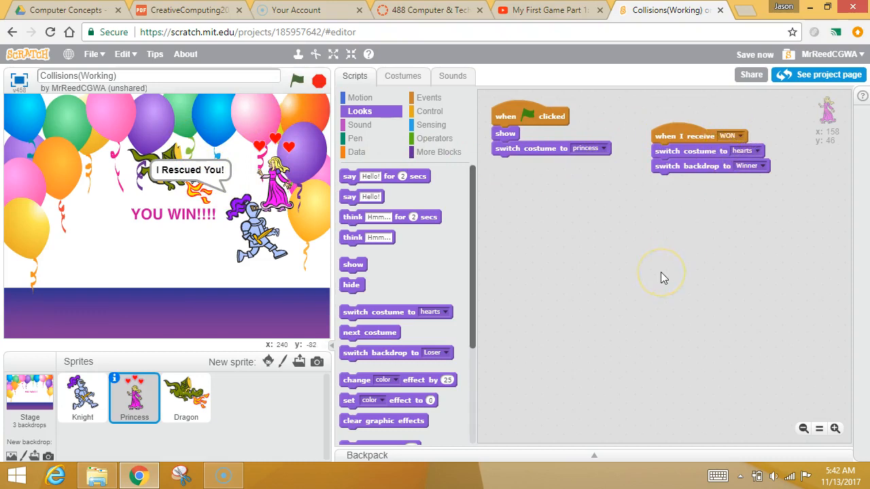
click(296, 80)
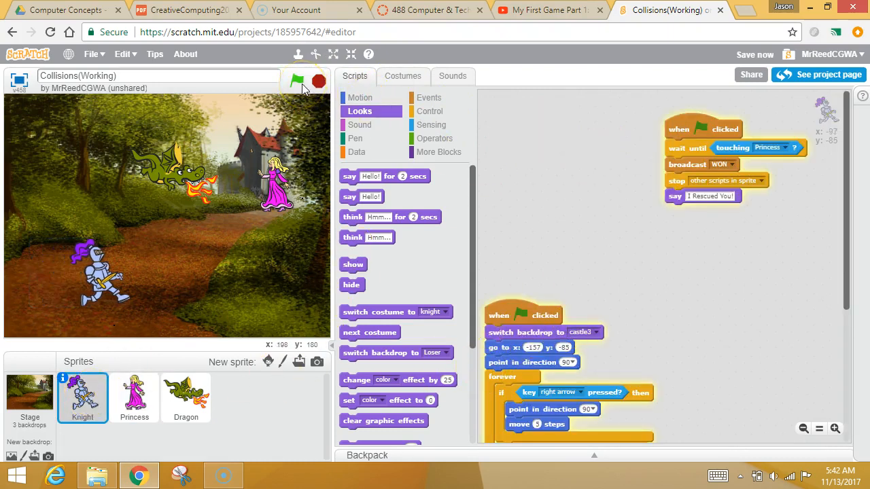
click(297, 81)
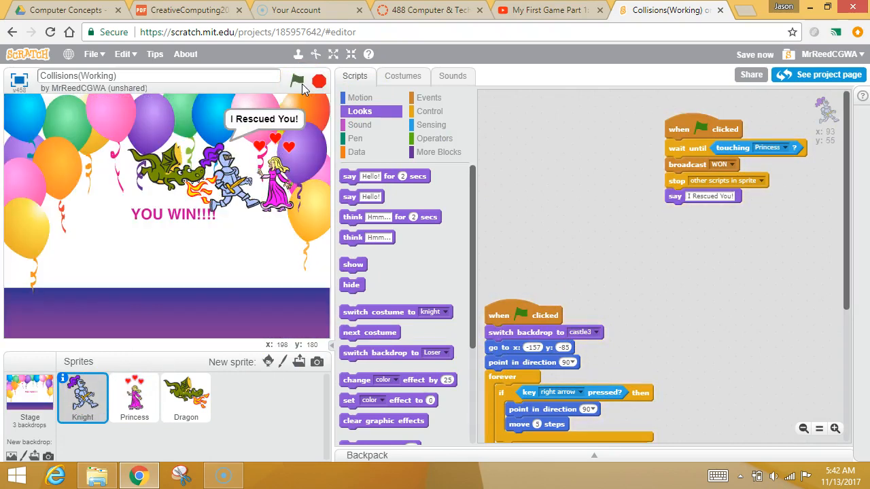
click(297, 81)
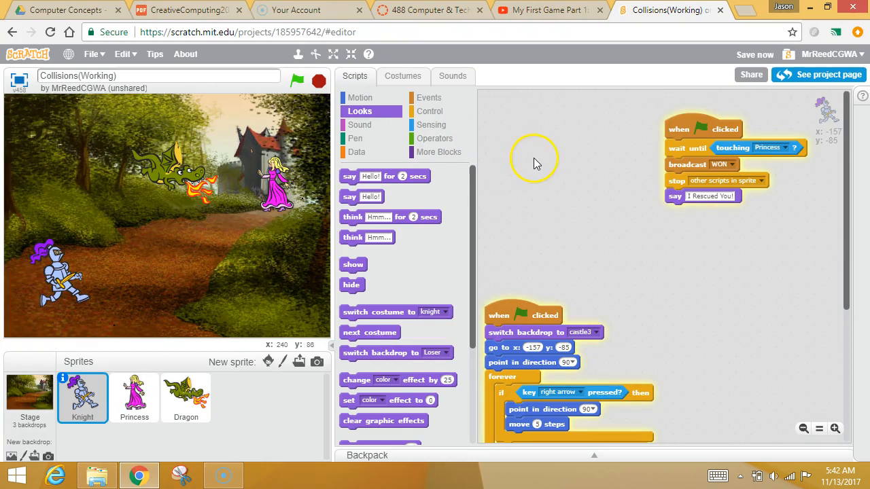
mouse_move(549, 237)
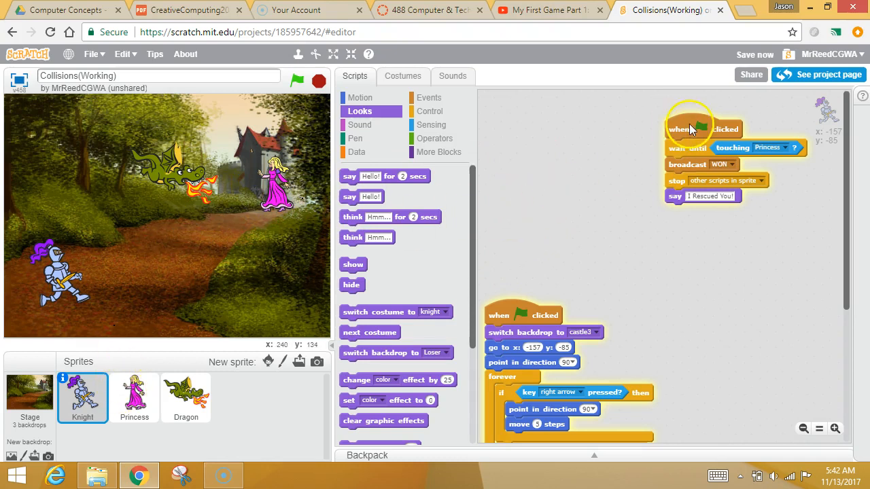
mouse_move(727, 139)
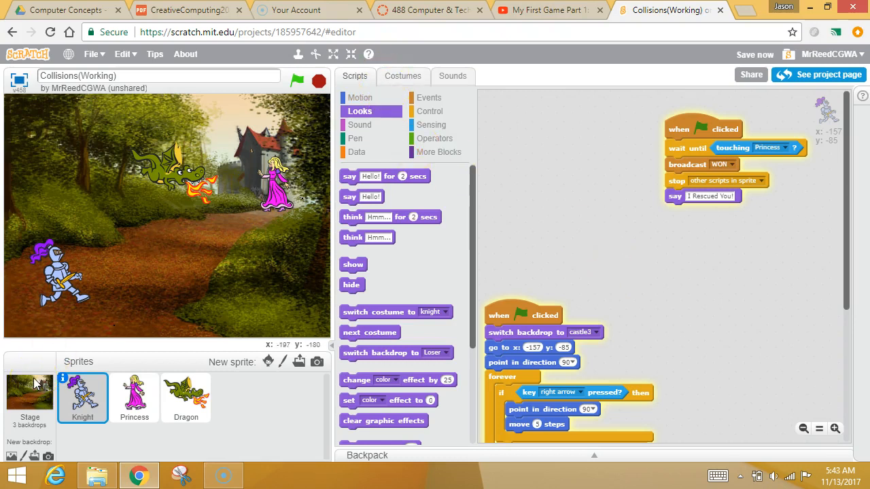
Set the stage to the Loser backdrop, return to the Knight's scripts, and reselect the stage
click(29, 394)
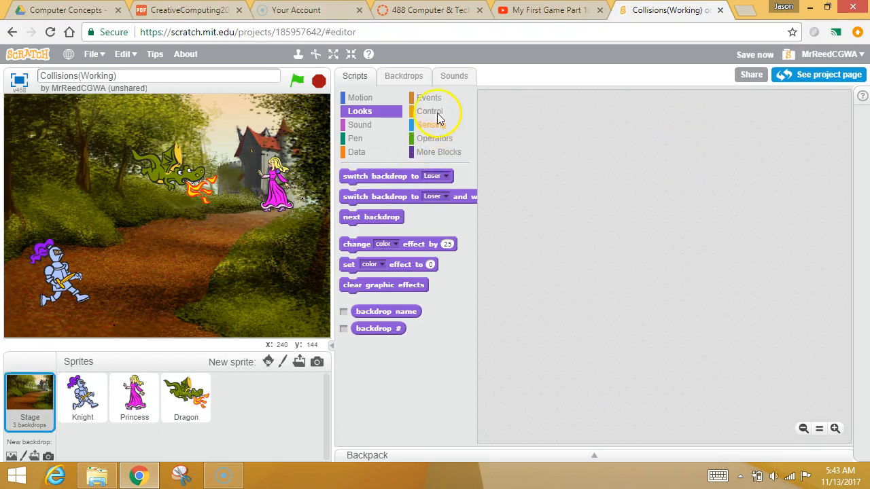
click(404, 75)
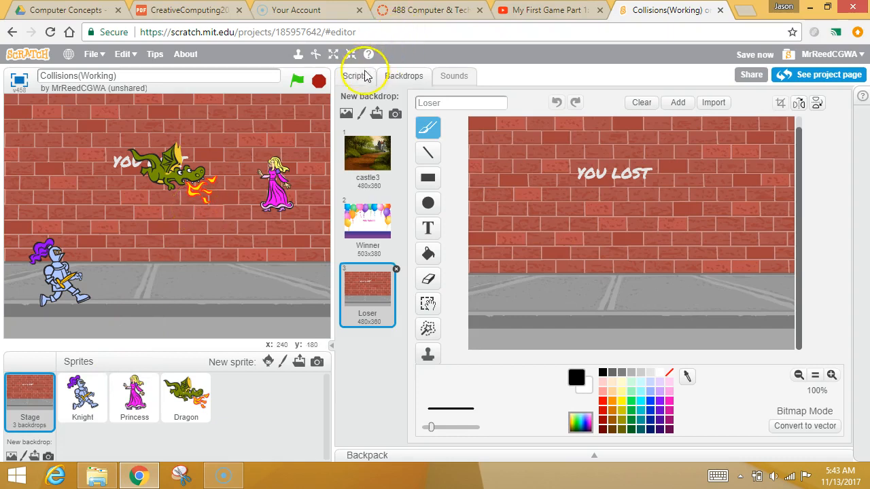
click(354, 76)
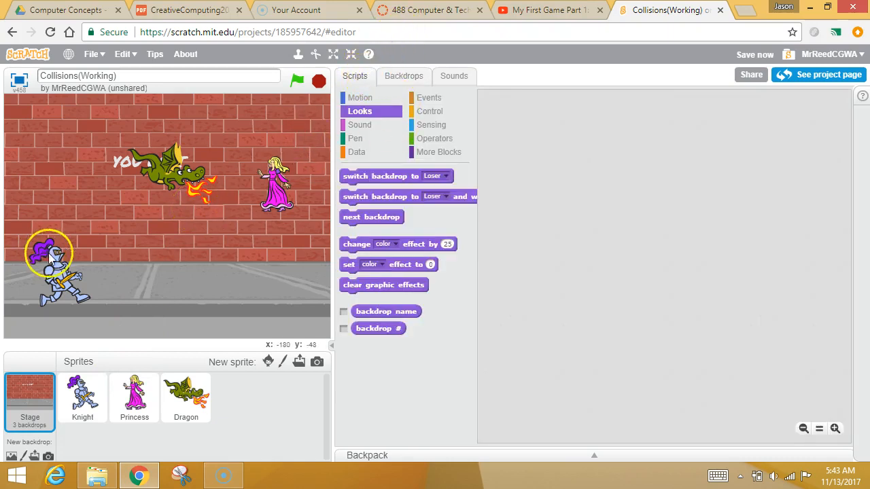
click(83, 397)
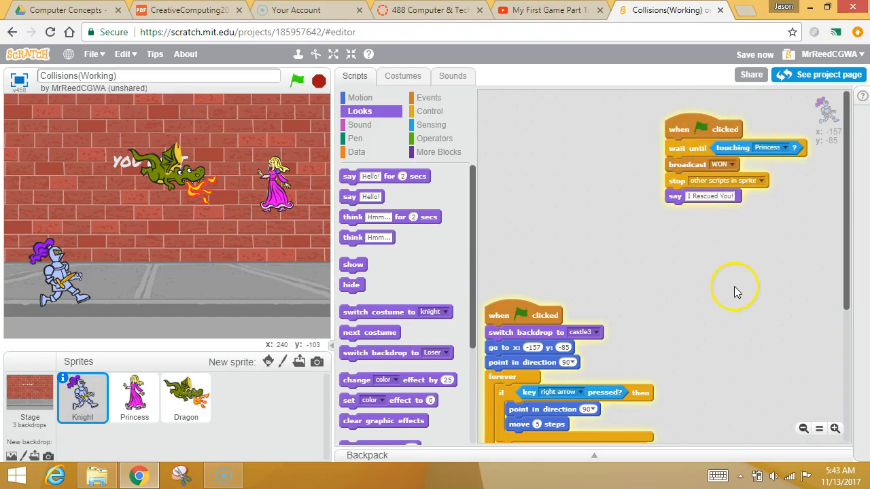
mouse_move(690, 258)
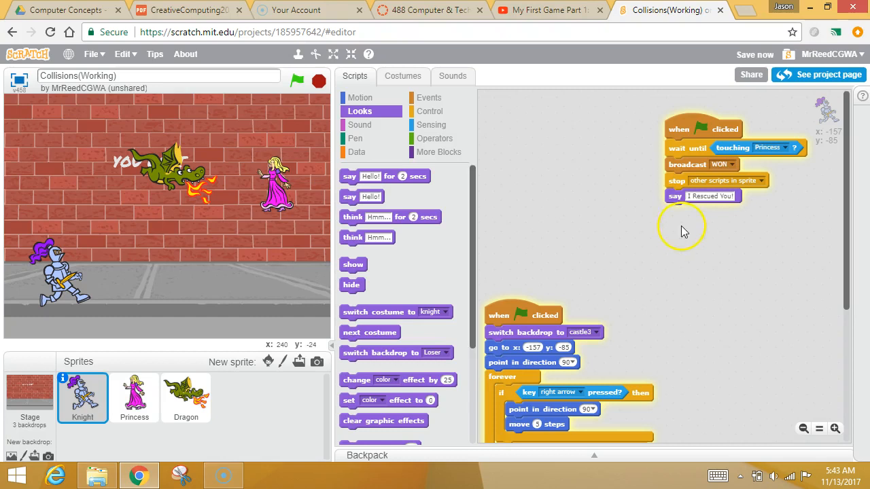
mouse_move(411, 106)
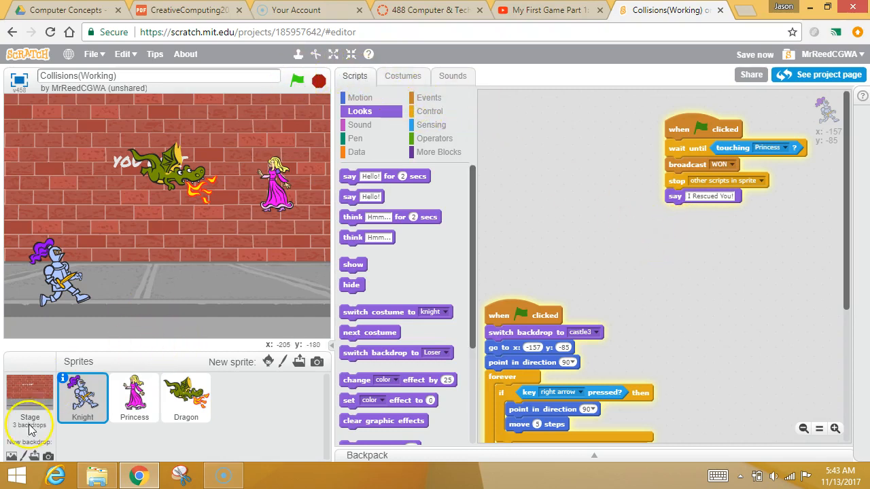
click(333, 53)
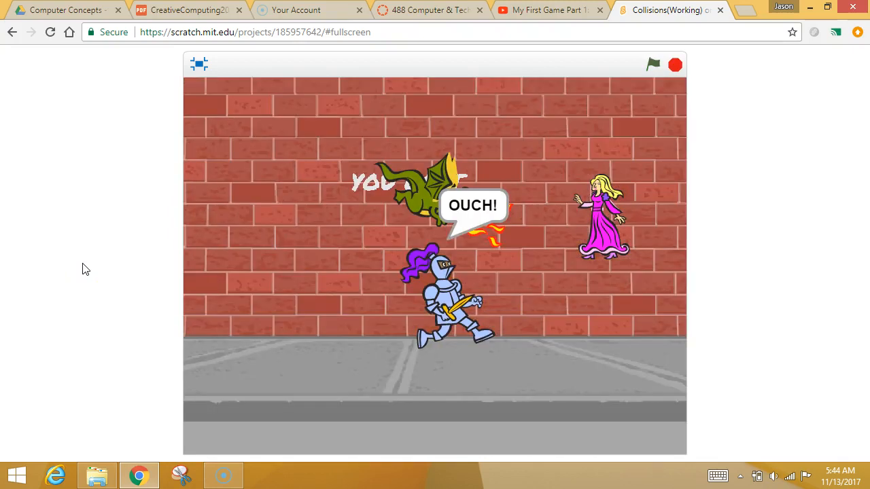
mouse_move(583, 144)
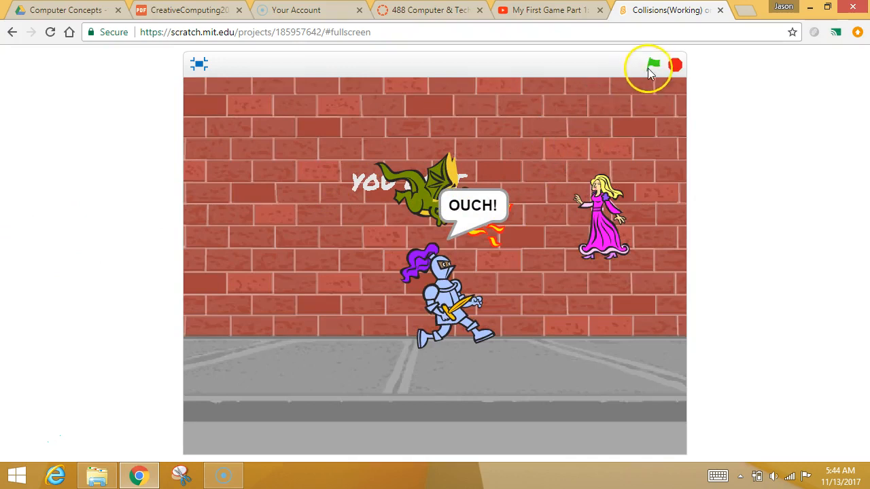
Run the game full screen through a dragon loss and a win reaching the princess
click(652, 64)
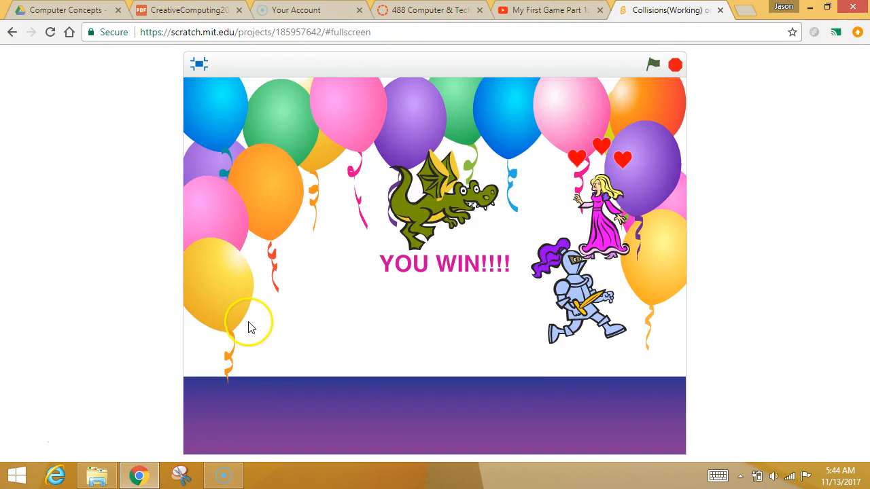
mouse_move(242, 325)
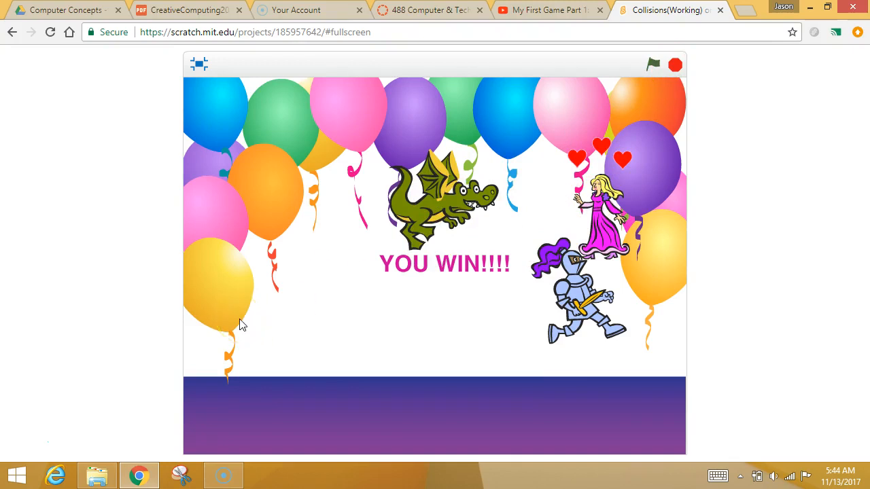
mouse_move(91, 338)
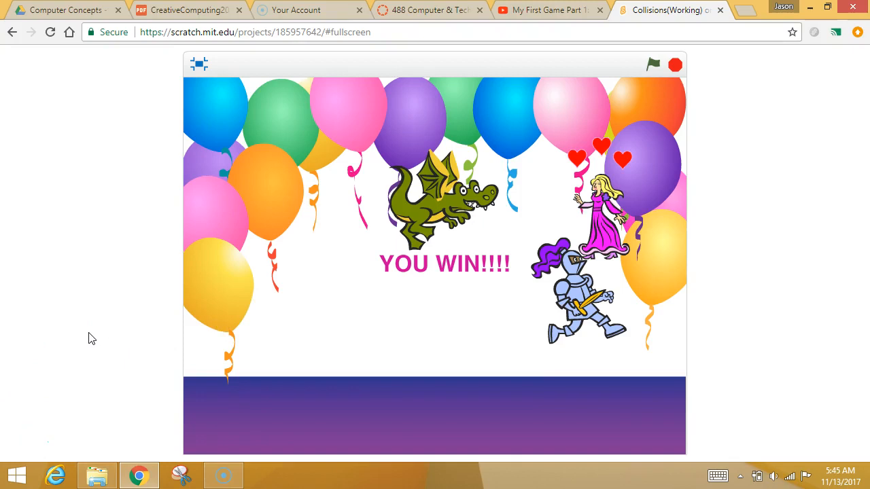
mouse_move(115, 360)
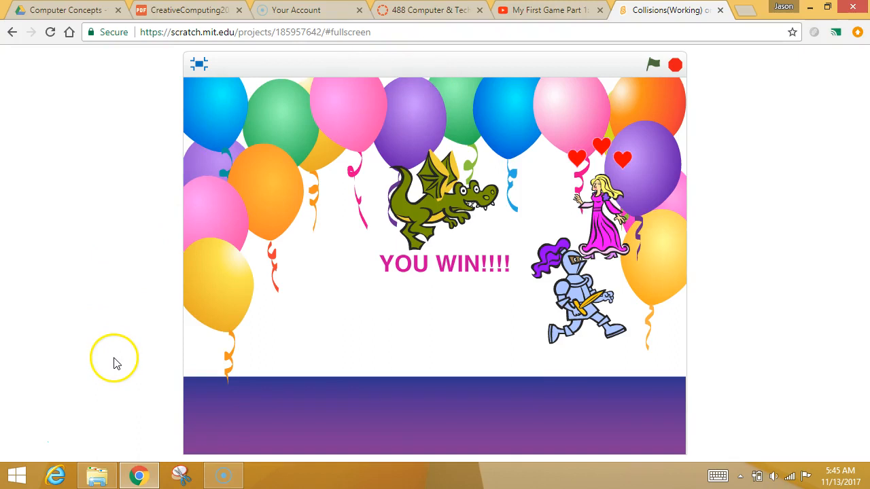
mouse_move(27, 440)
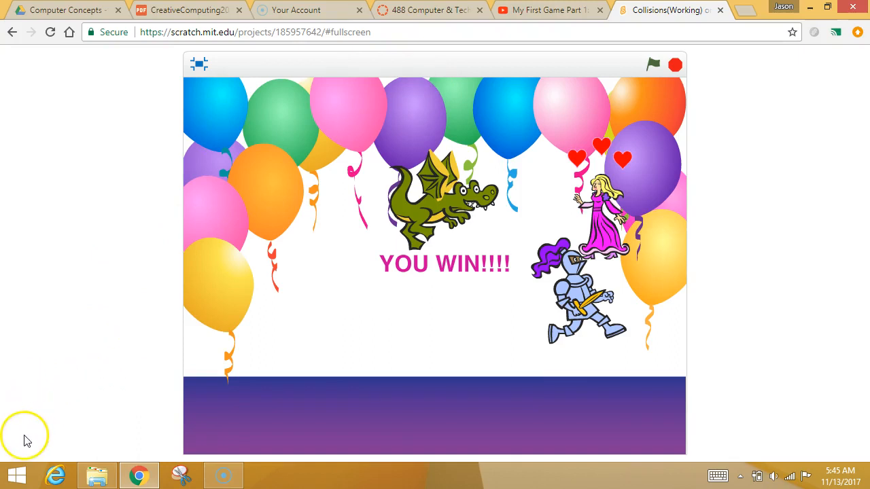